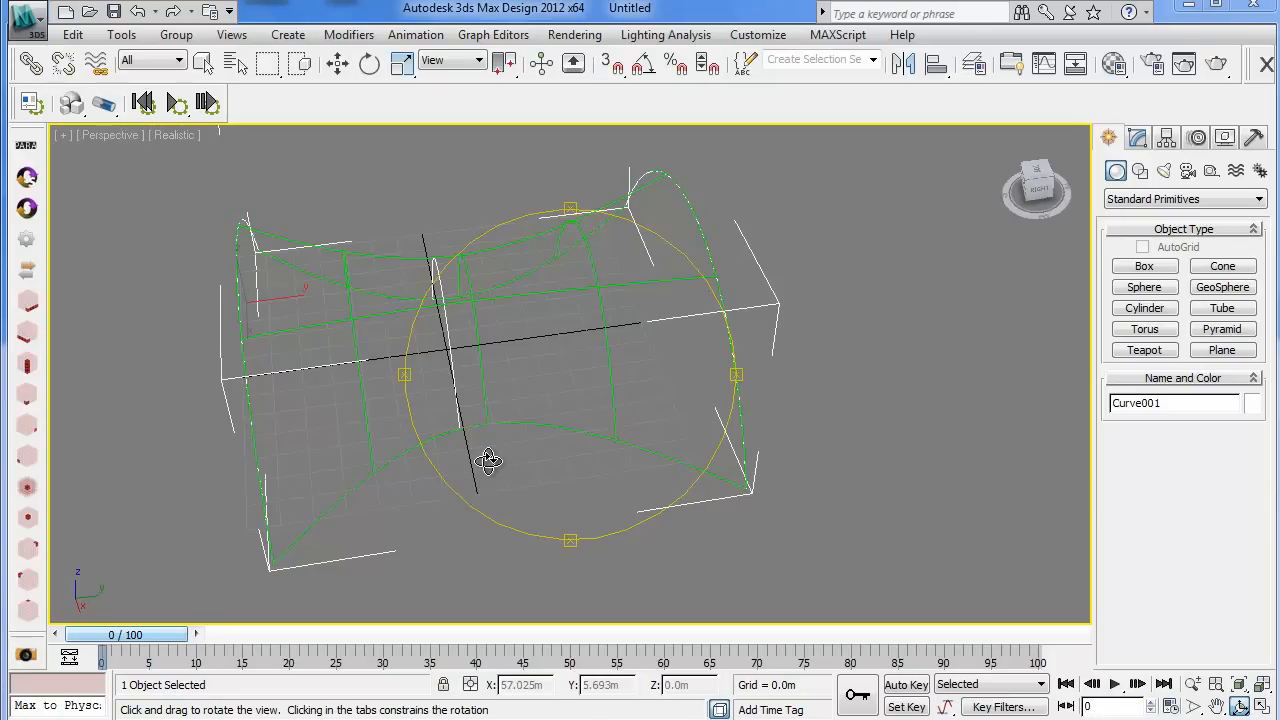
Orbit around the saddle-shaped NURBS surface and its profile arches from several sides
drag(490, 460, 530, 432)
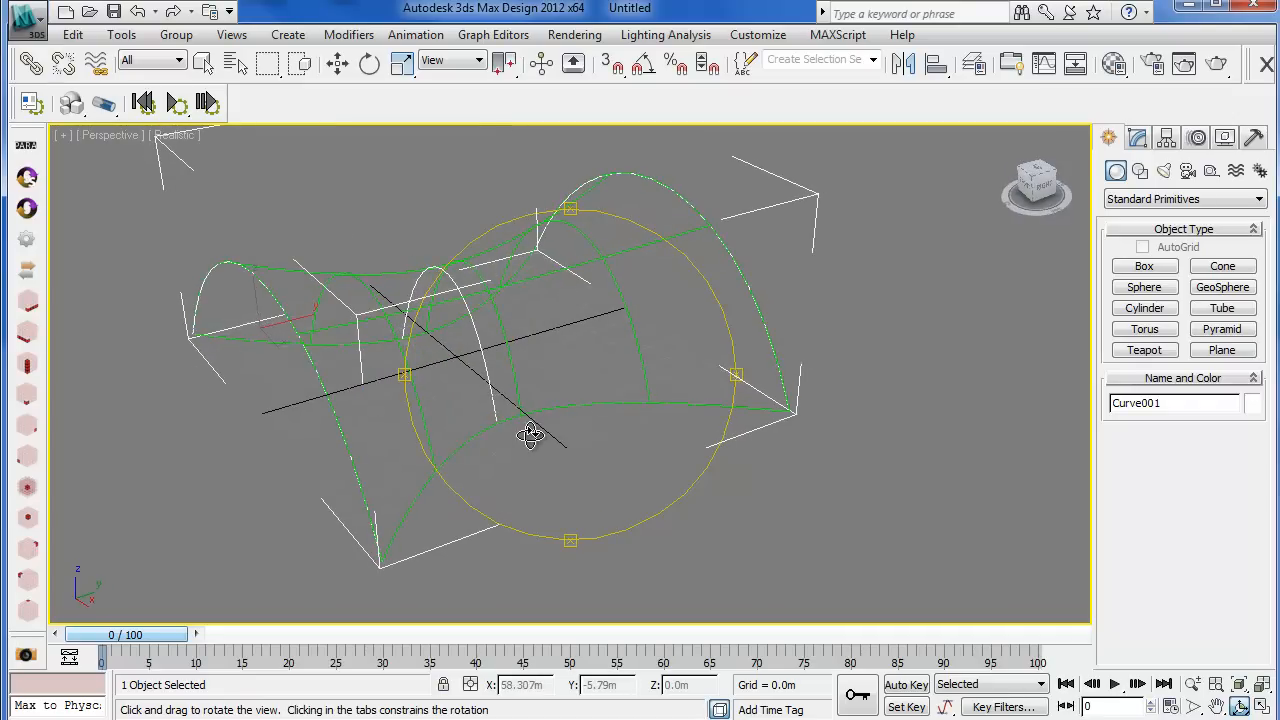
drag(532, 432, 496, 444)
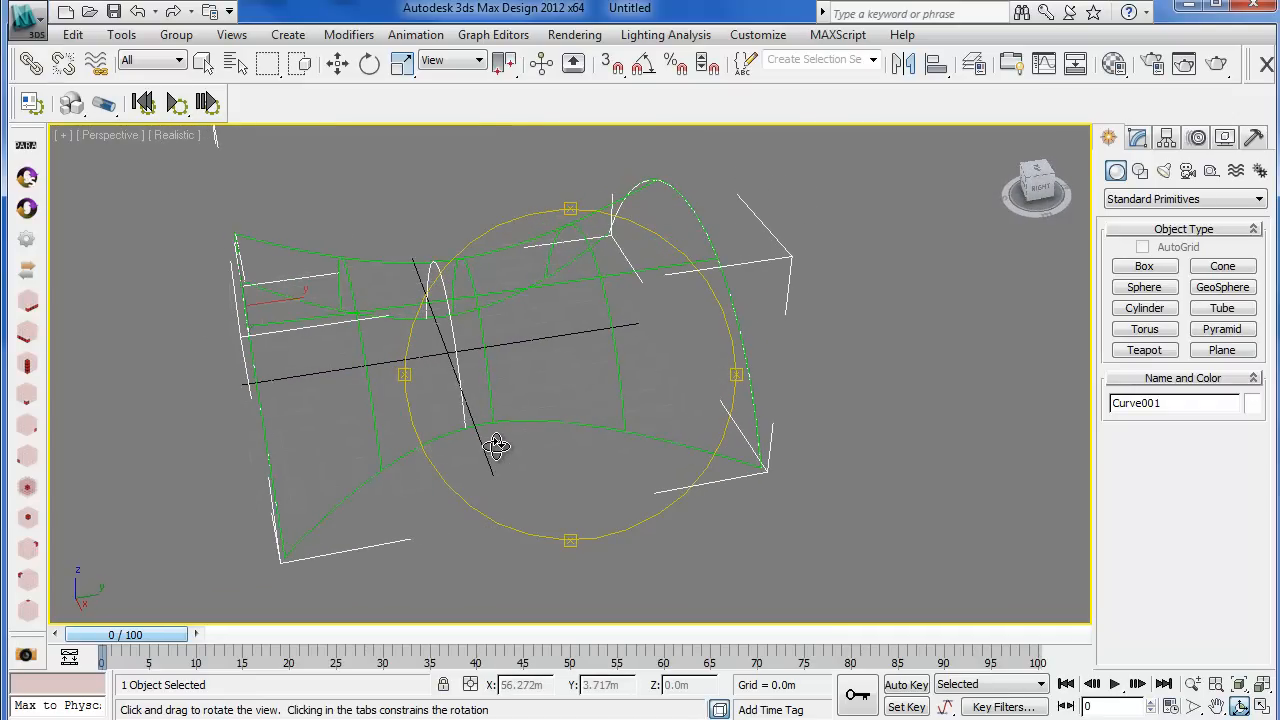
drag(496, 444, 550, 410)
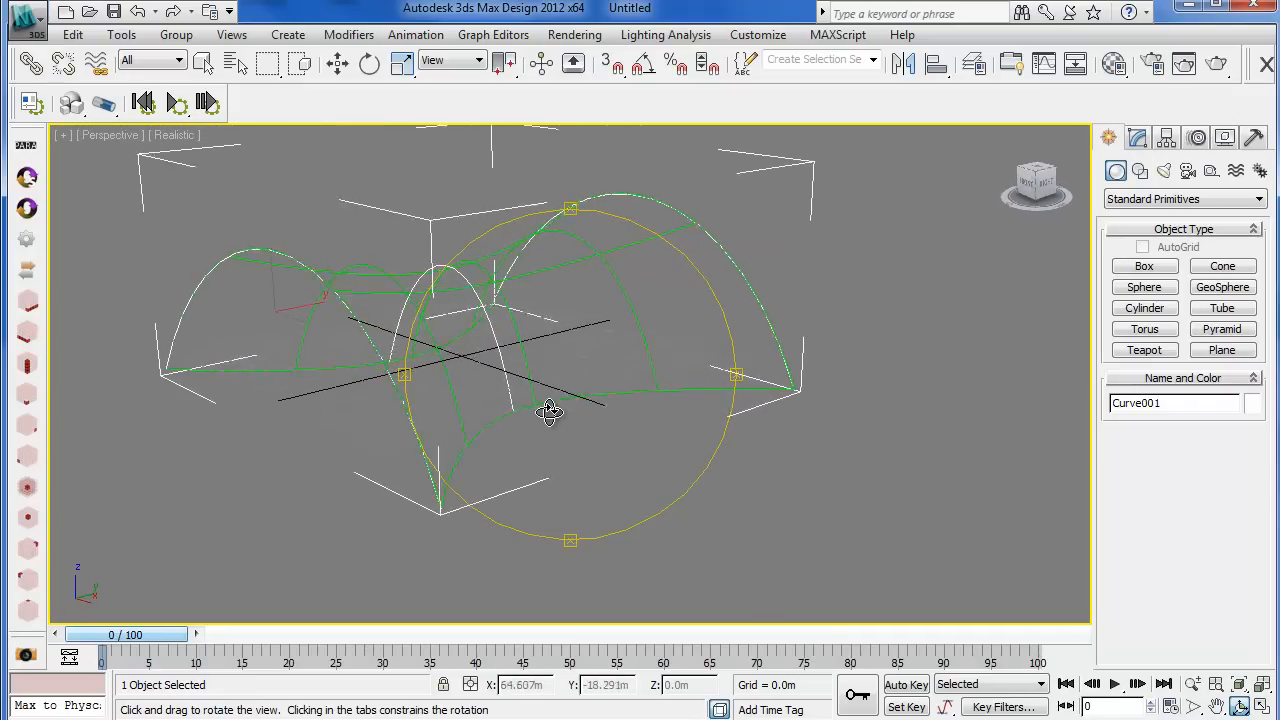
drag(548, 412, 528, 432)
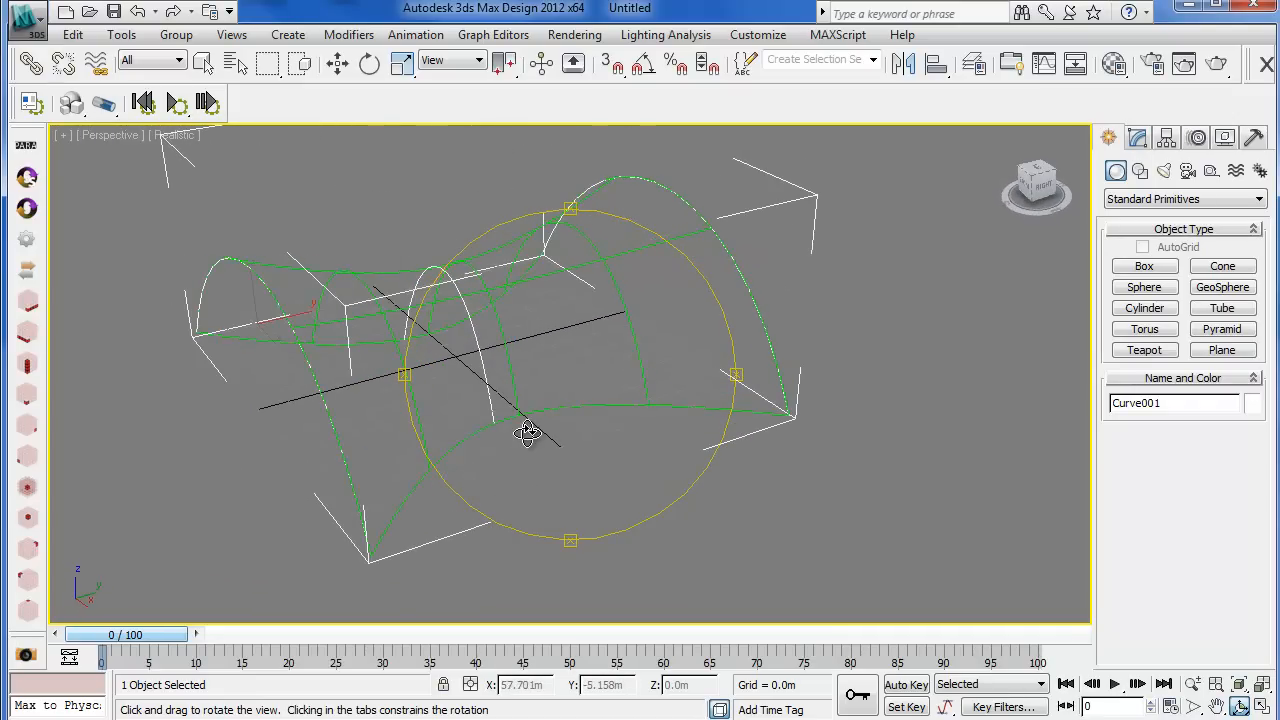
drag(560, 440, 530, 424)
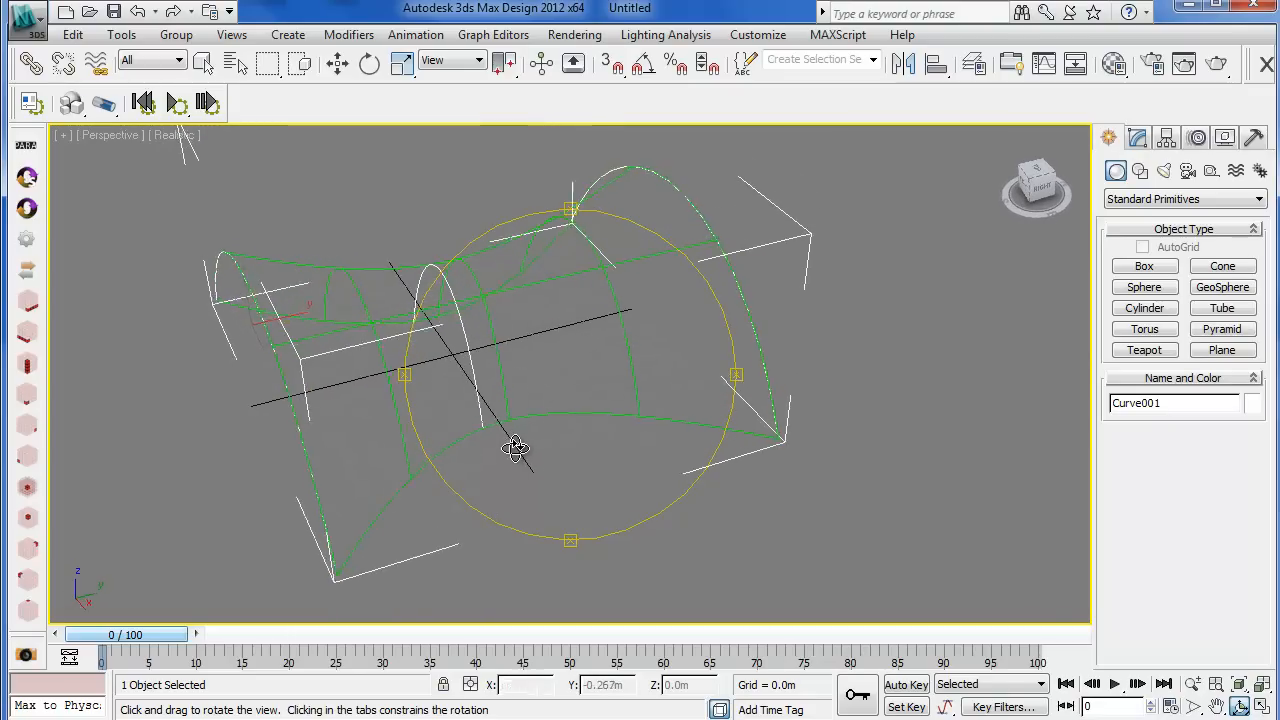
drag(516, 448, 500, 492)
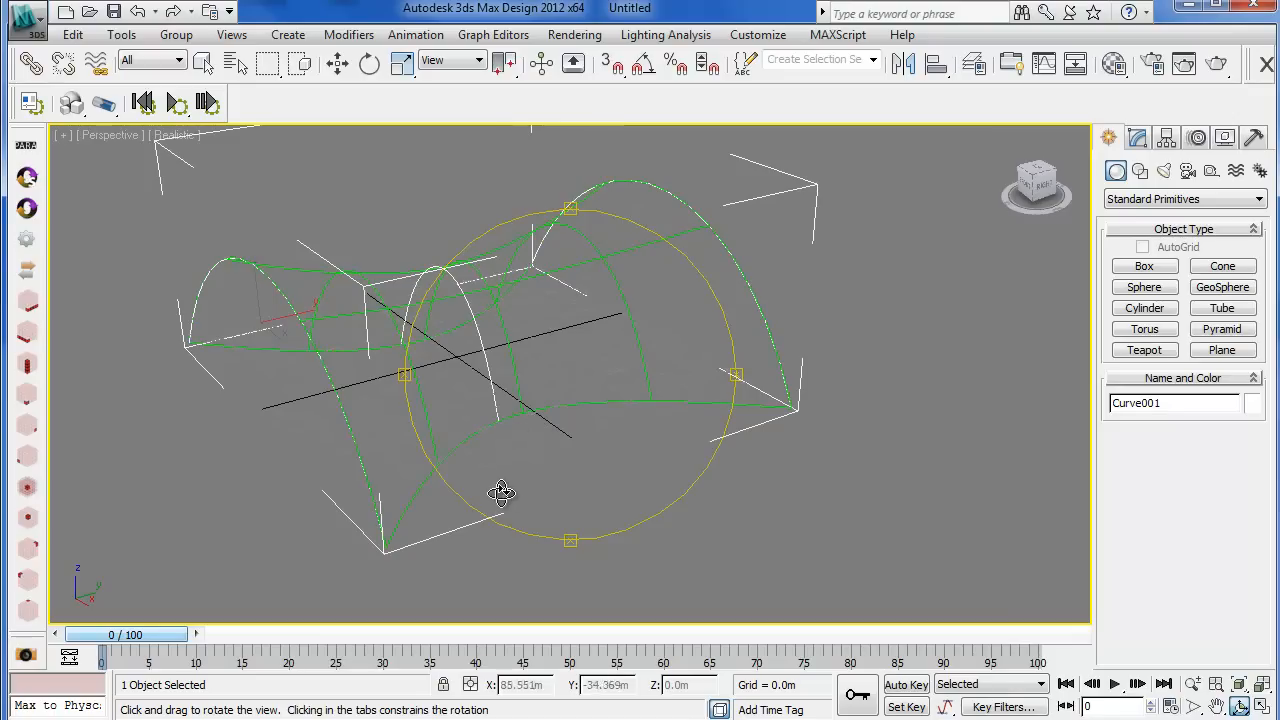
drag(500, 492, 530, 442)
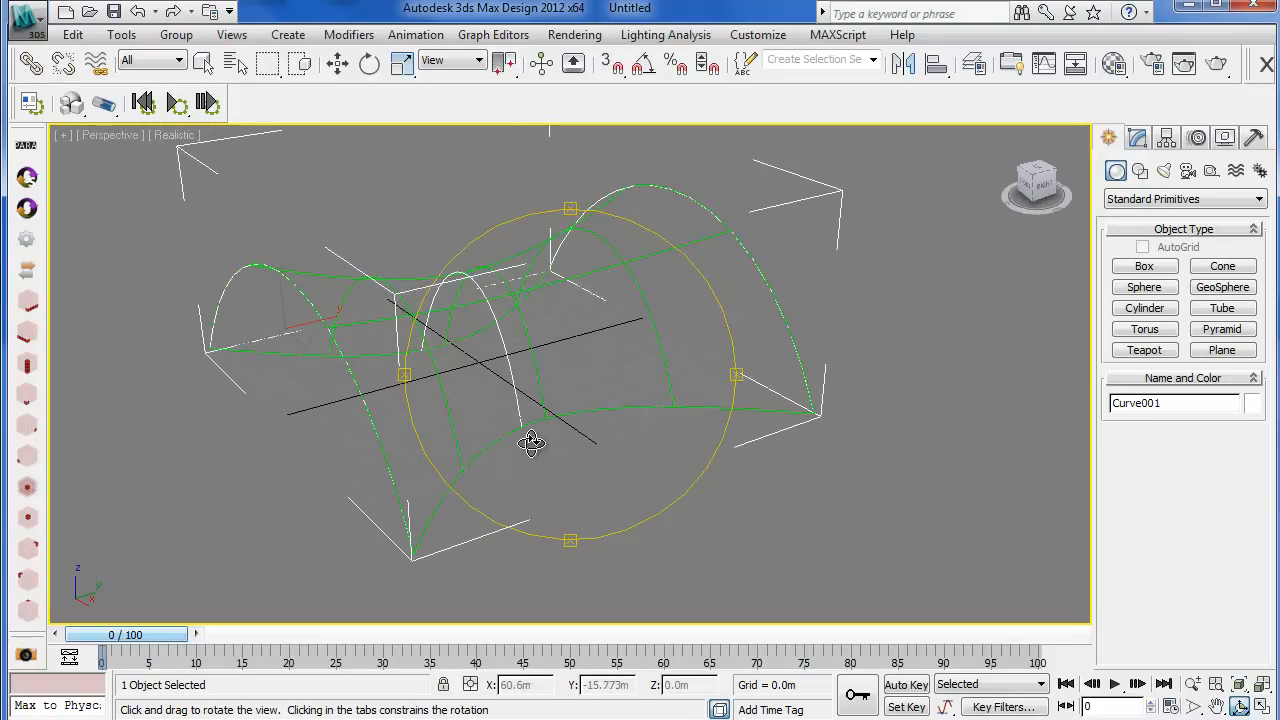
drag(532, 442, 560, 444)
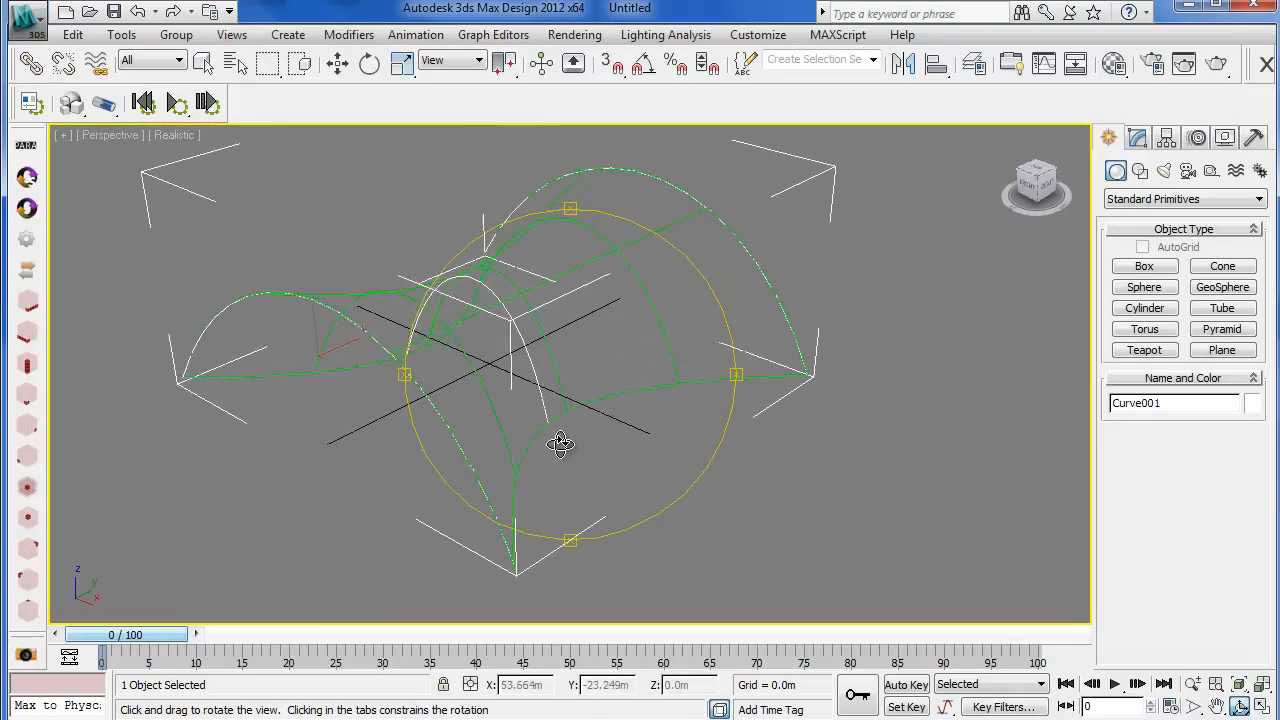
drag(560, 444, 530, 440)
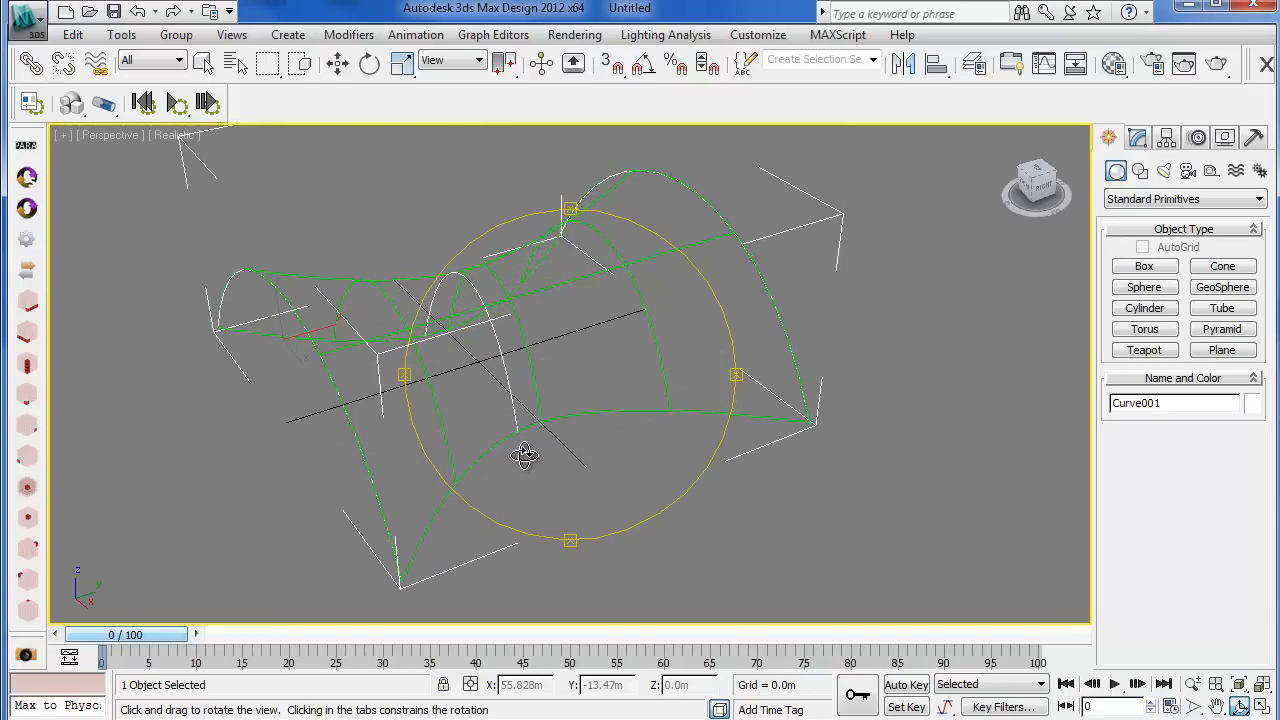
drag(524, 456, 532, 436)
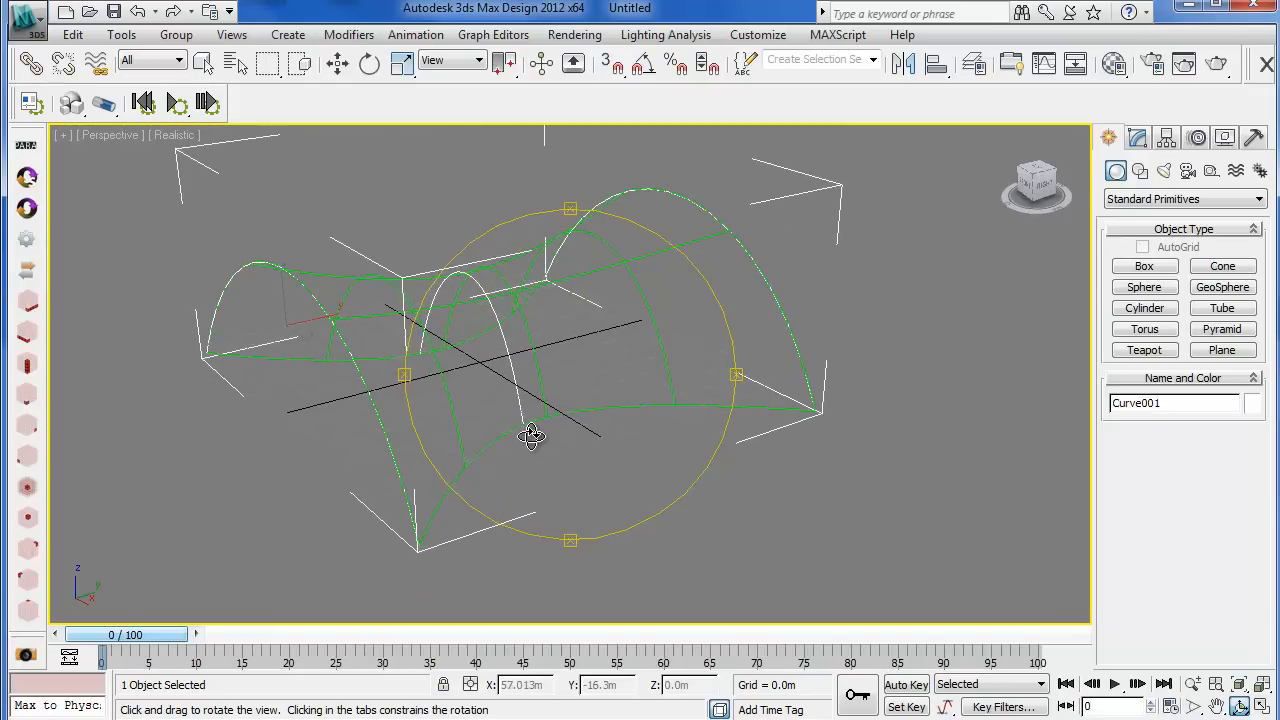
drag(530, 436, 518, 432)
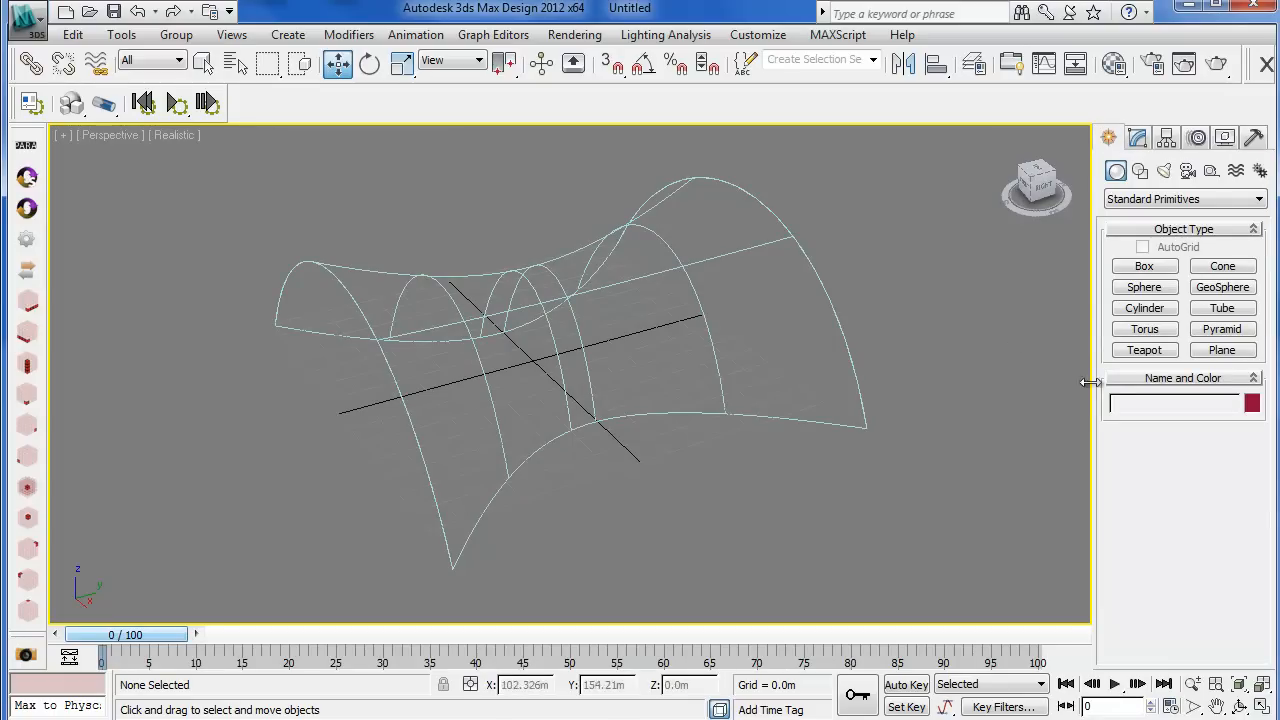
Draw a small Box primitive beside the surface and add an FFD 2x2x2 modifier to it
click(1144, 266)
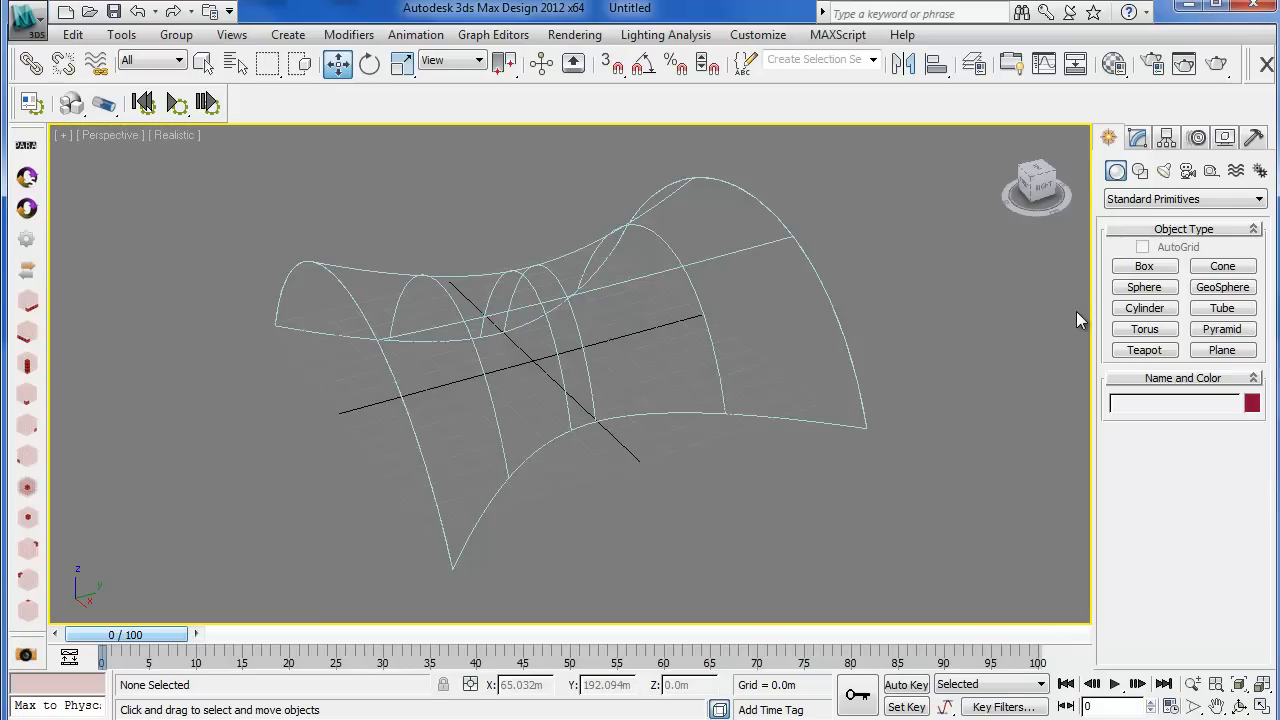
click(1144, 266)
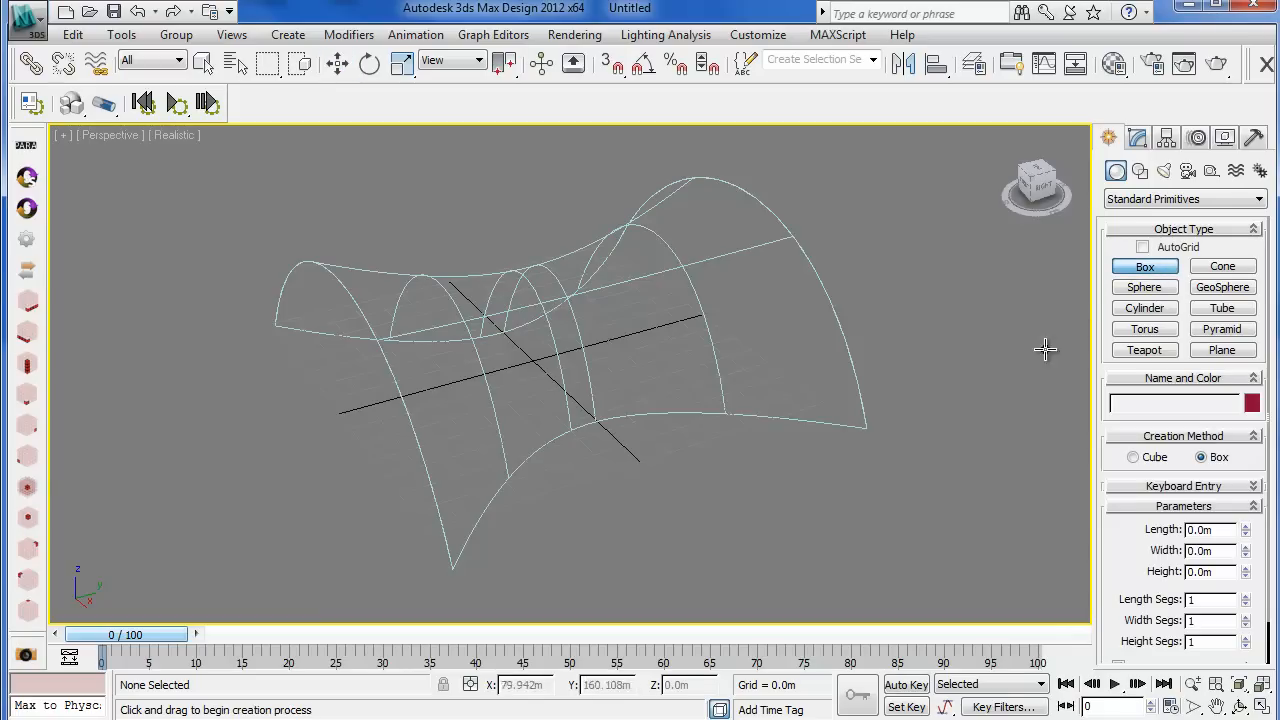
drag(700, 460, 760, 500)
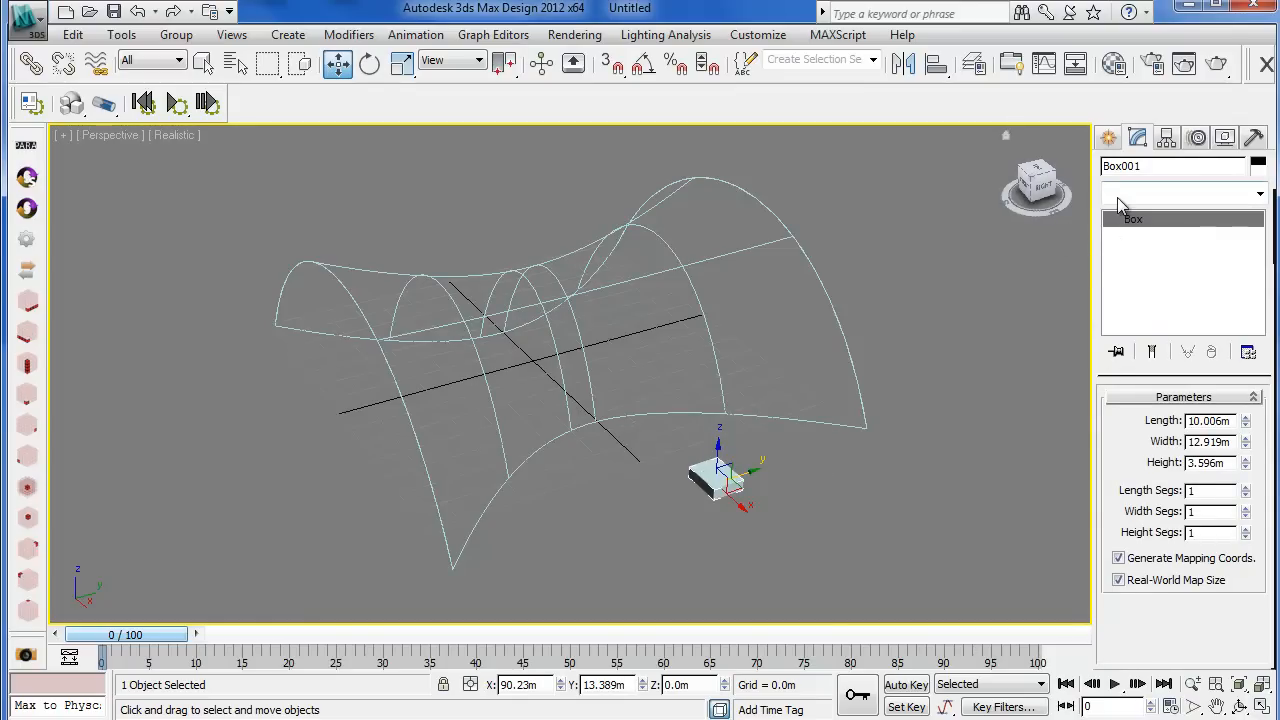
click(1260, 192)
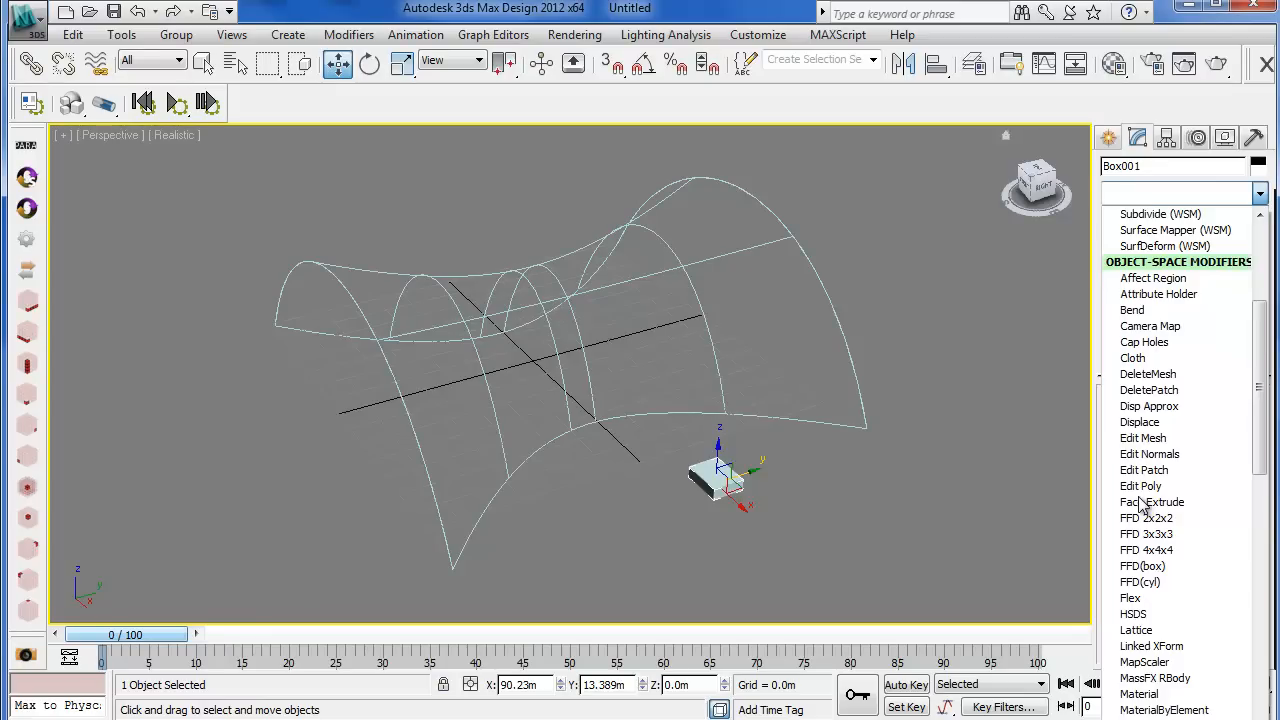
click(1152, 502)
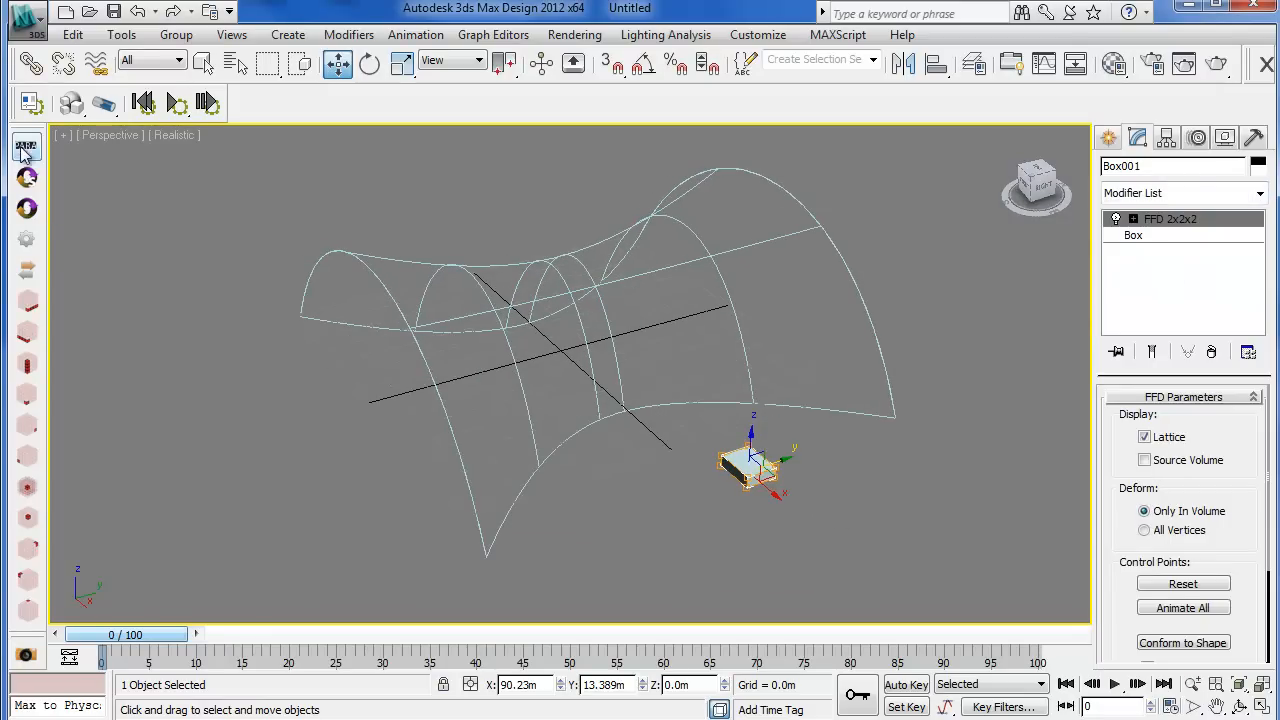
Set up a PARA 3D array of the box at 10 × 20 × 1 without keeping the original
click(26, 146)
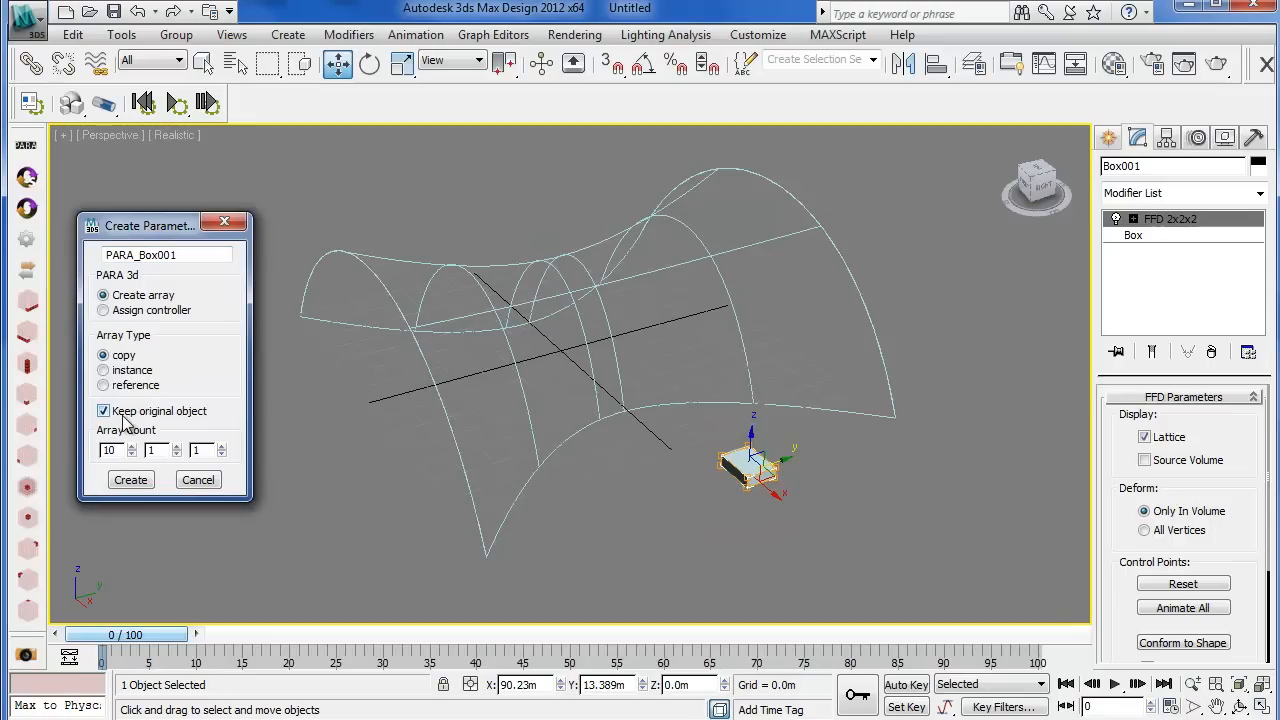
click(104, 412)
text(20)
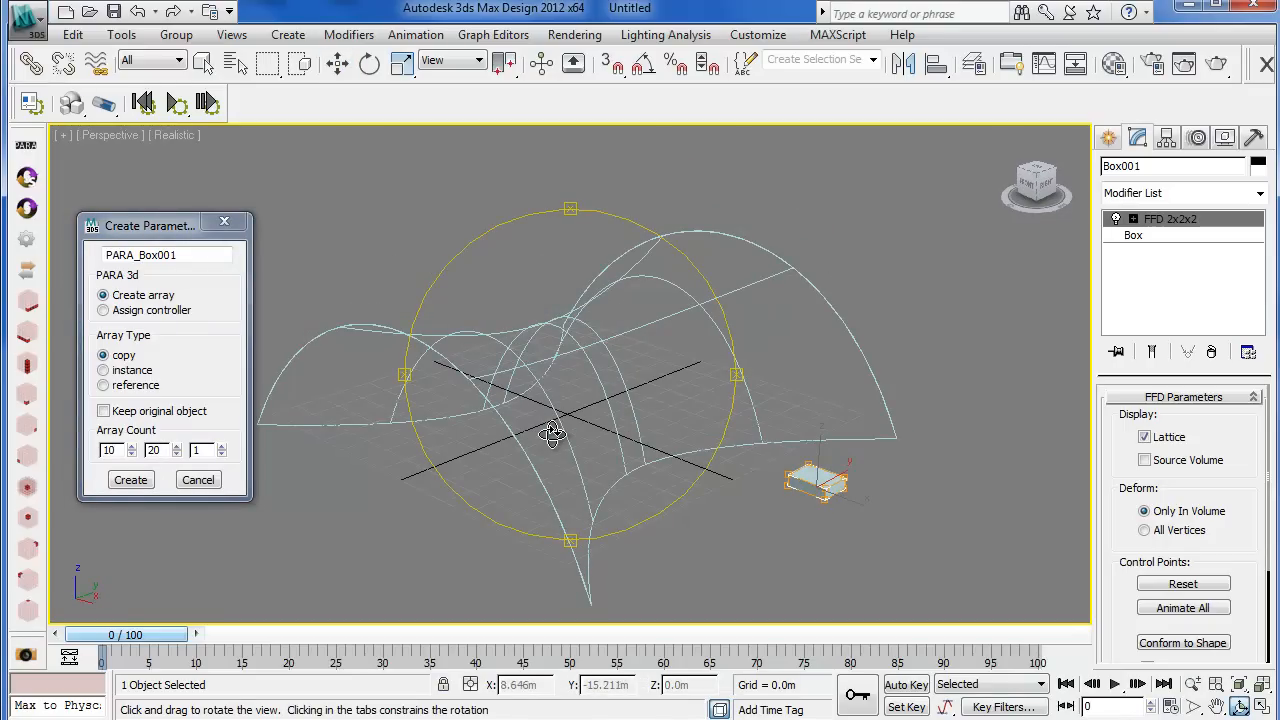
drag(550, 430, 558, 410)
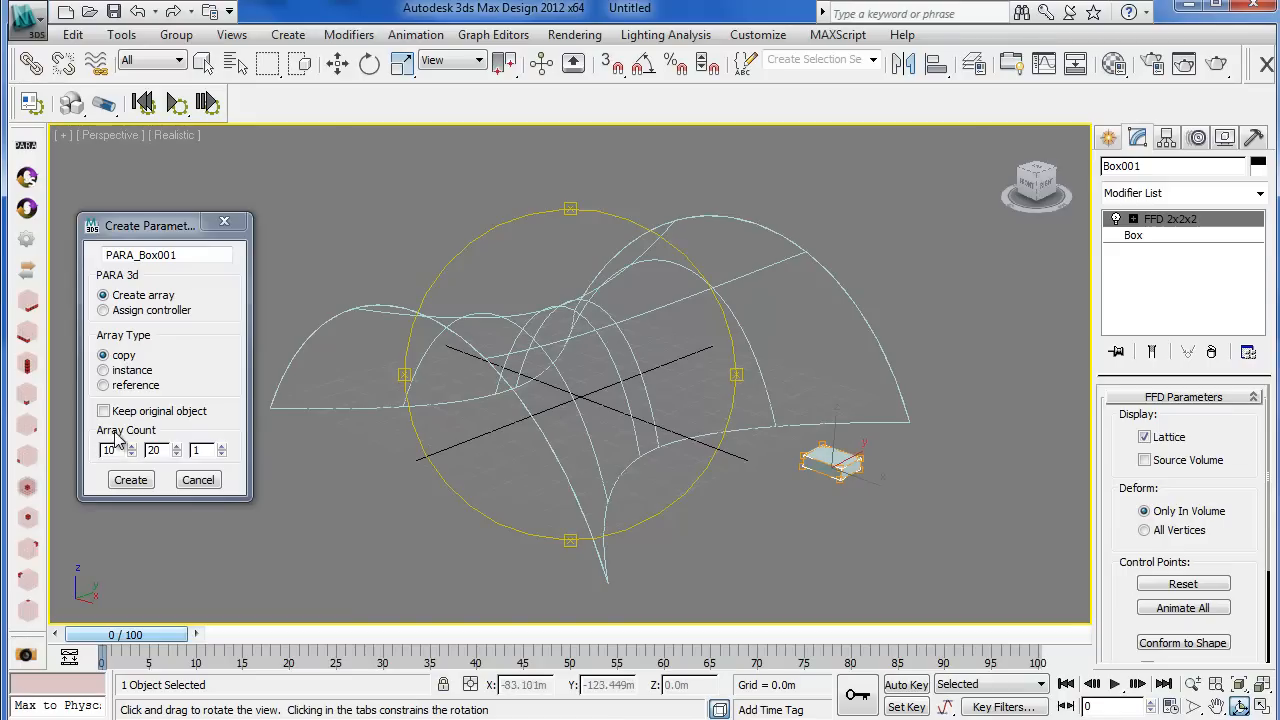
mouse_move(444, 480)
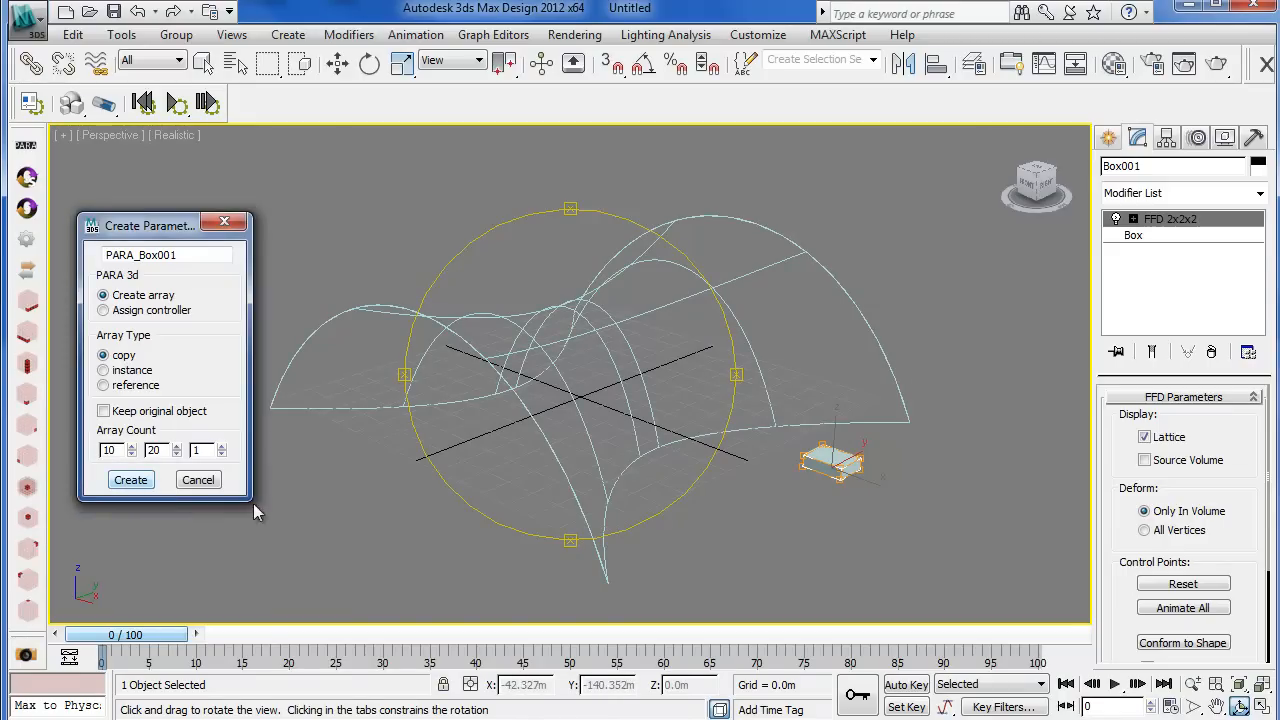
click(130, 480)
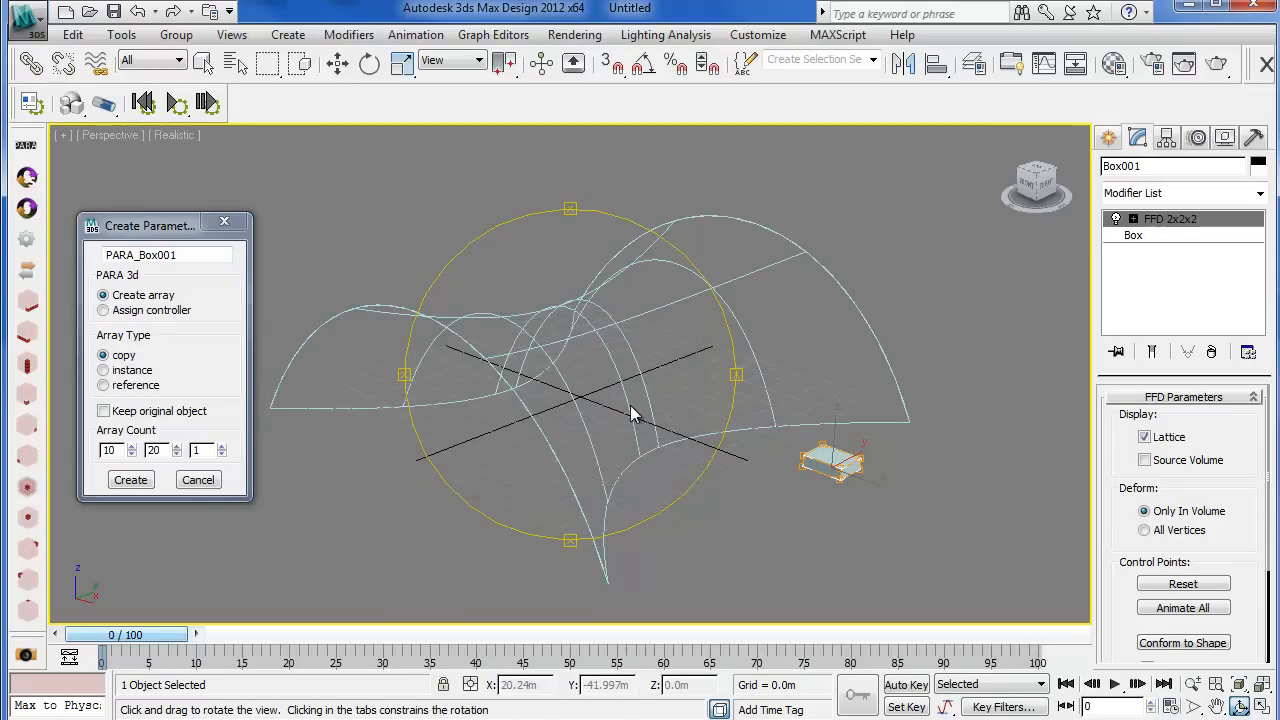
Create the array, enable Transform and add a Surface Controller, then pick the surface to follow
click(132, 480)
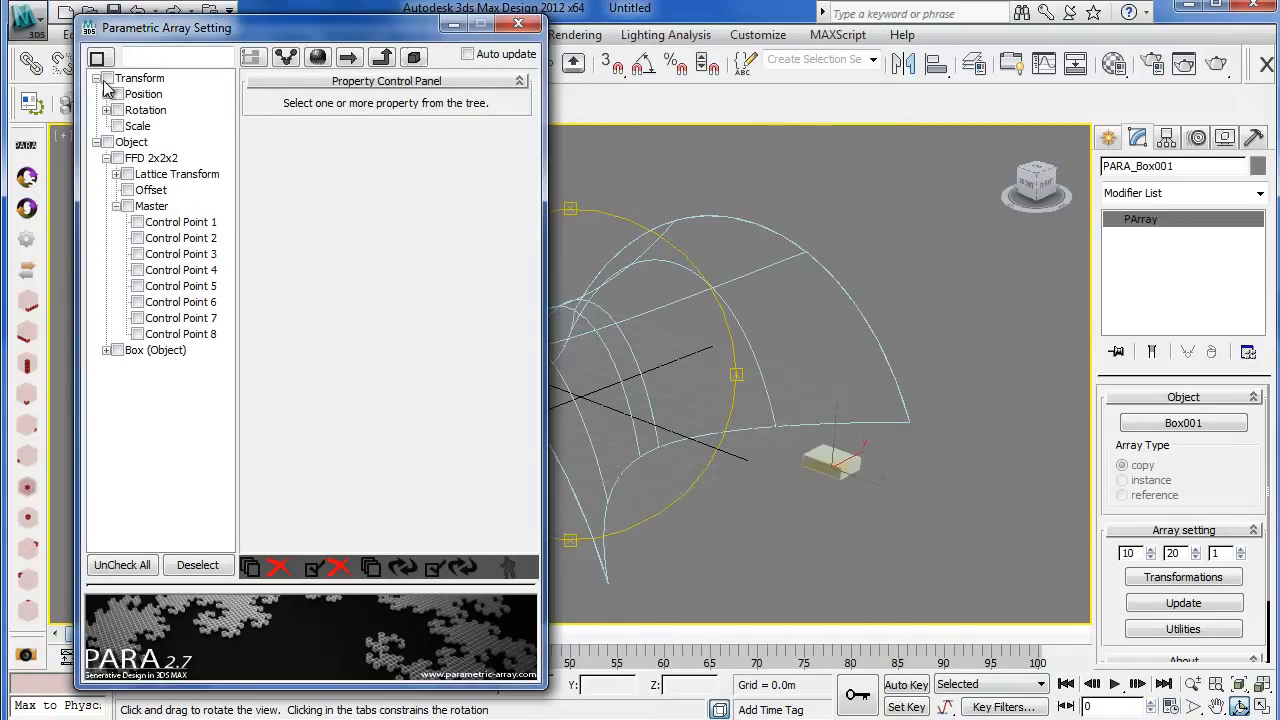
click(108, 78)
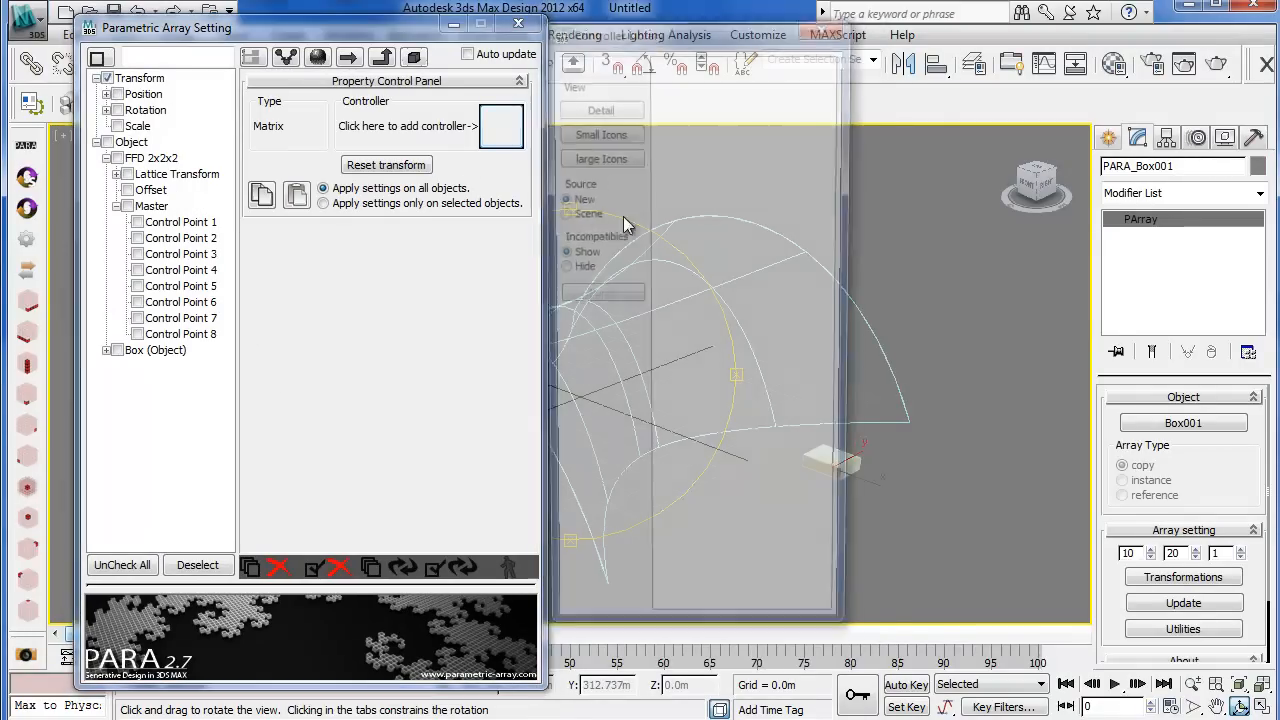
click(406, 124)
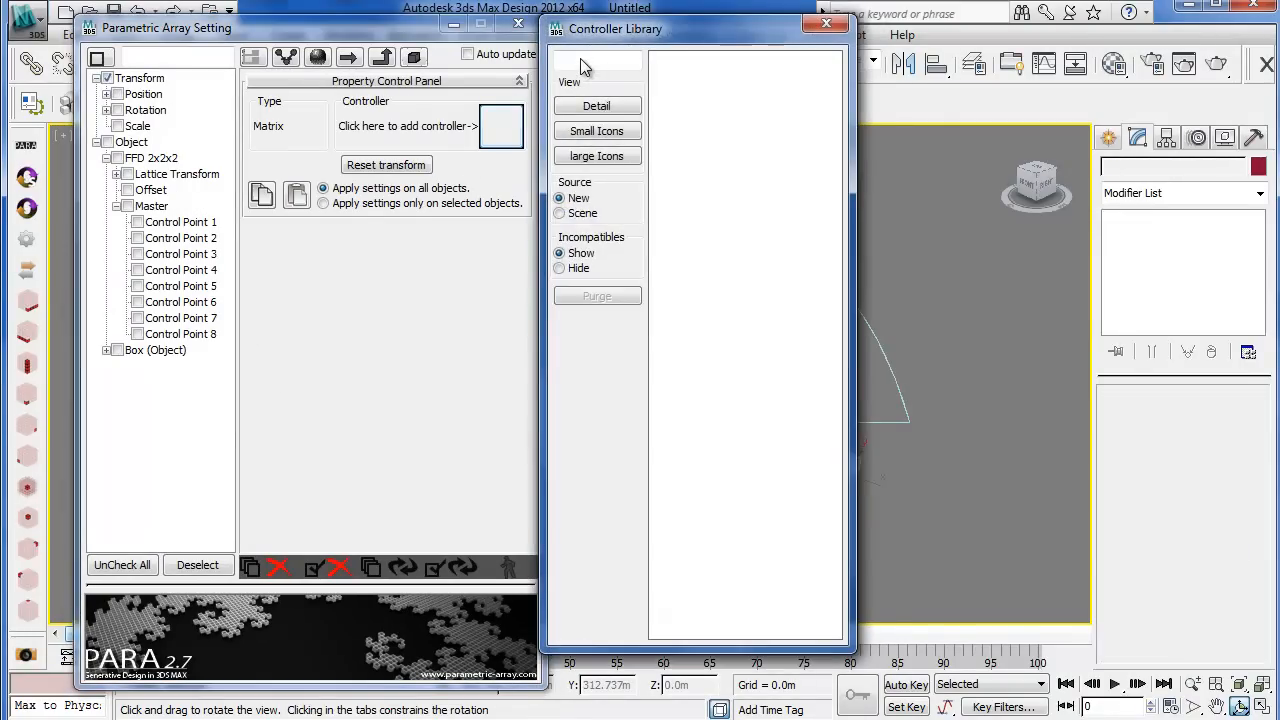
text(s)
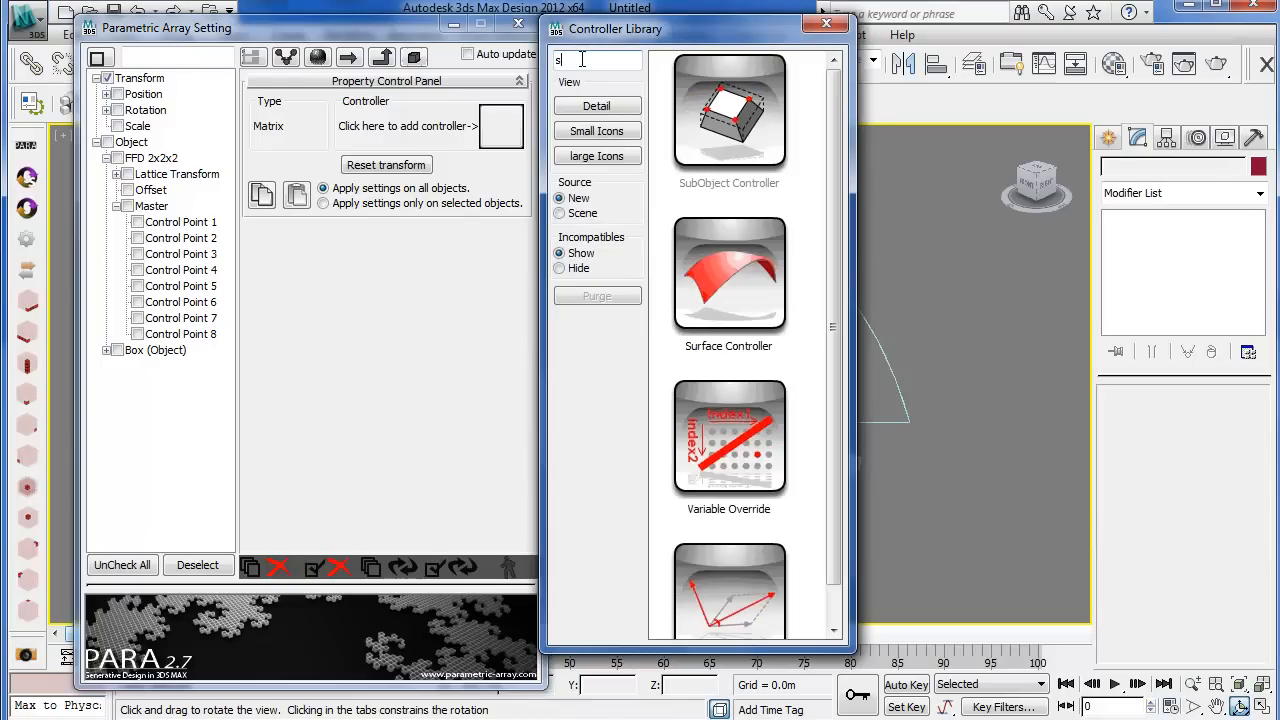
text(ur)
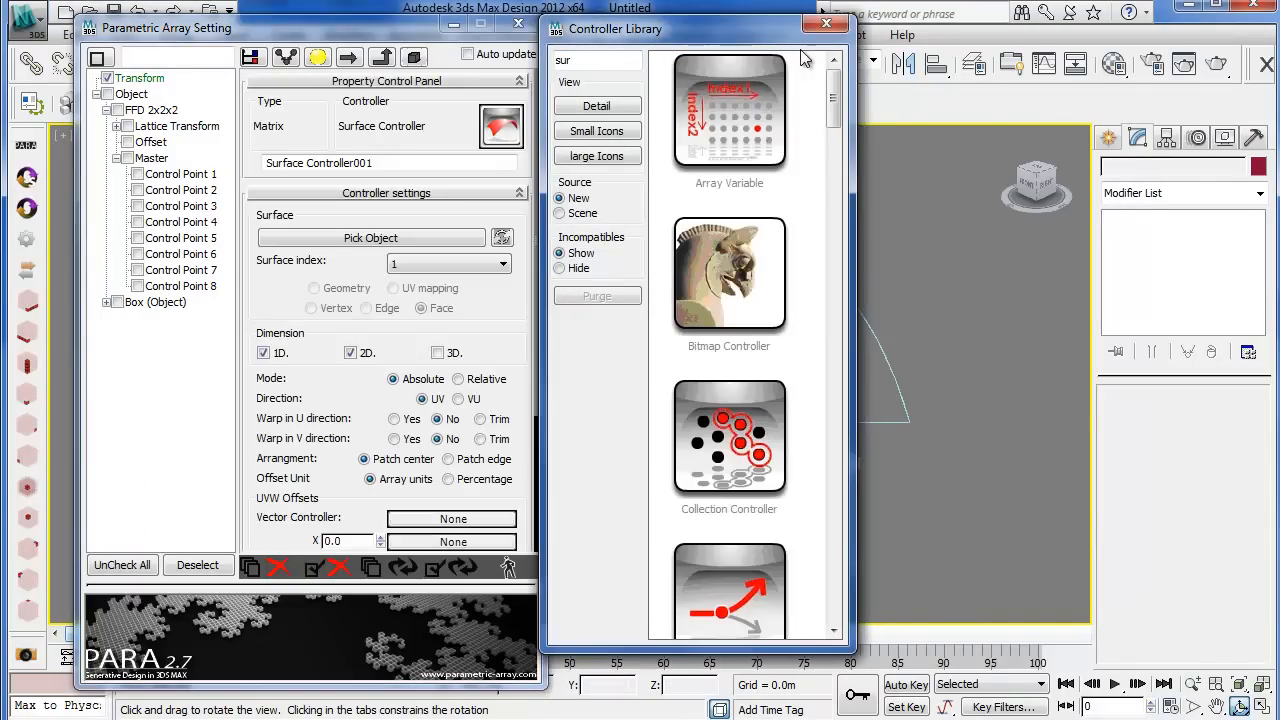
click(824, 24)
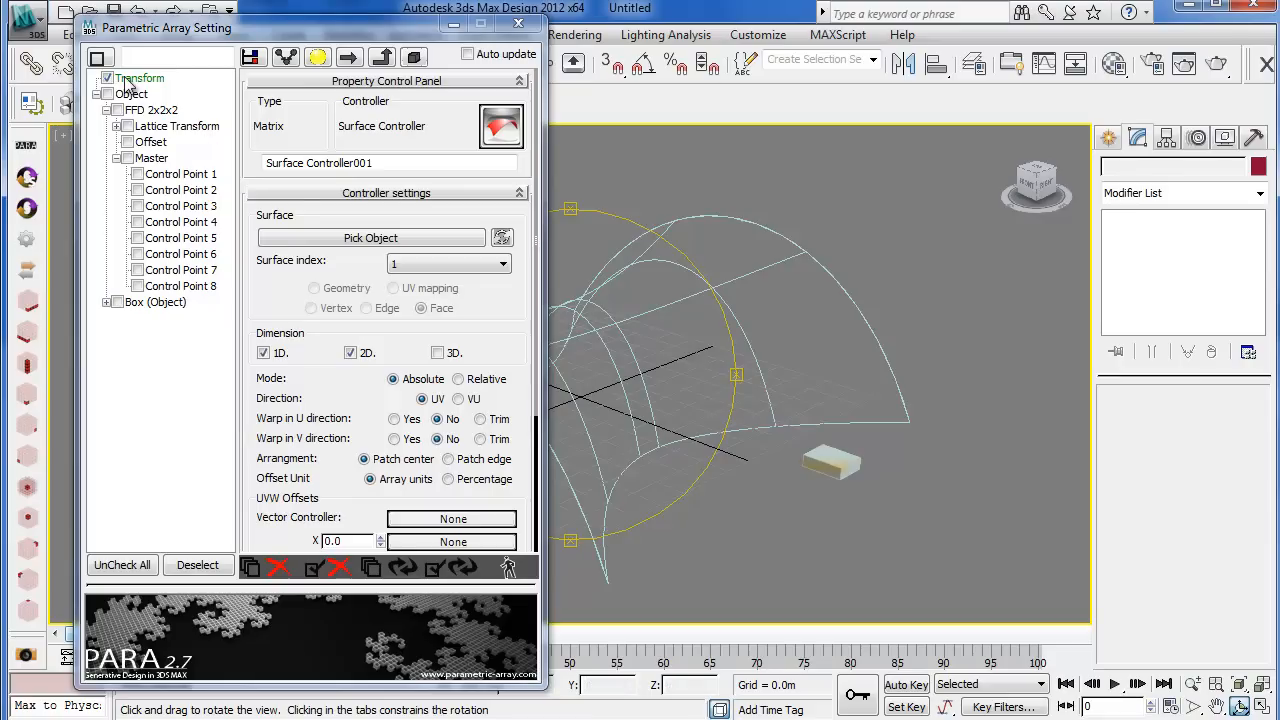
click(370, 238)
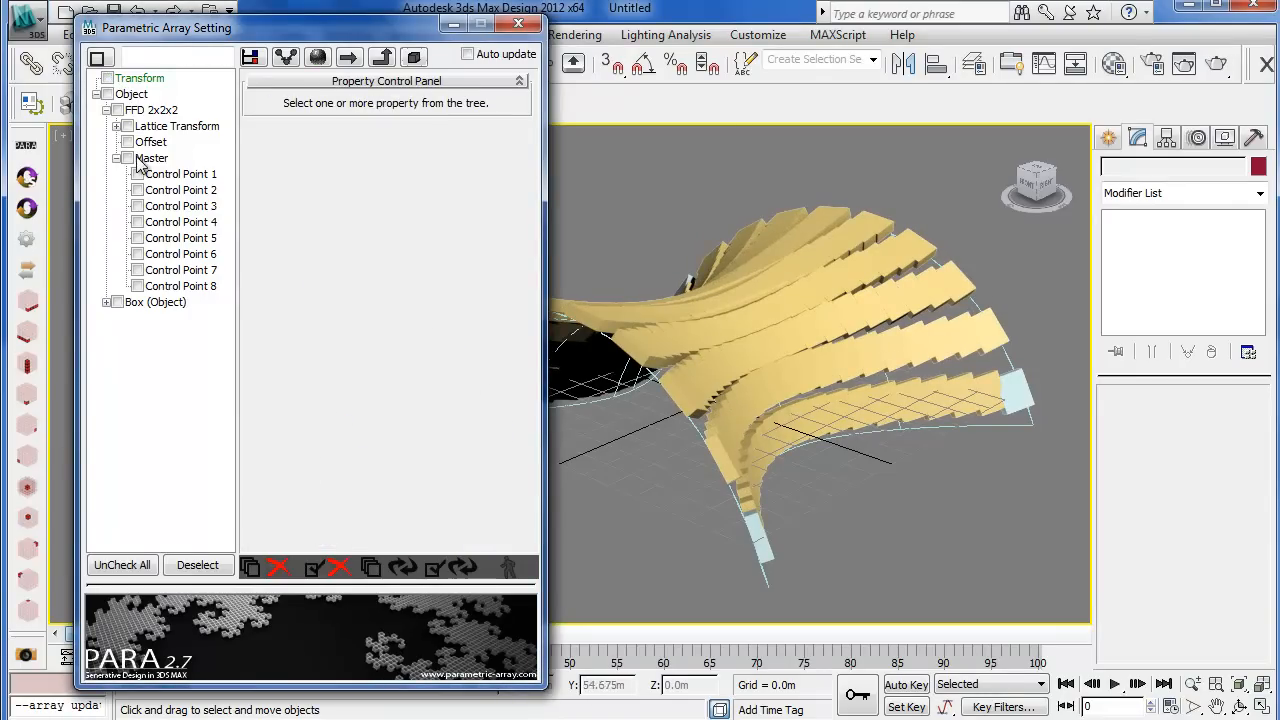
Enable Master for FFD control points 1–8 and filter the controller library with 'su'
click(126, 158)
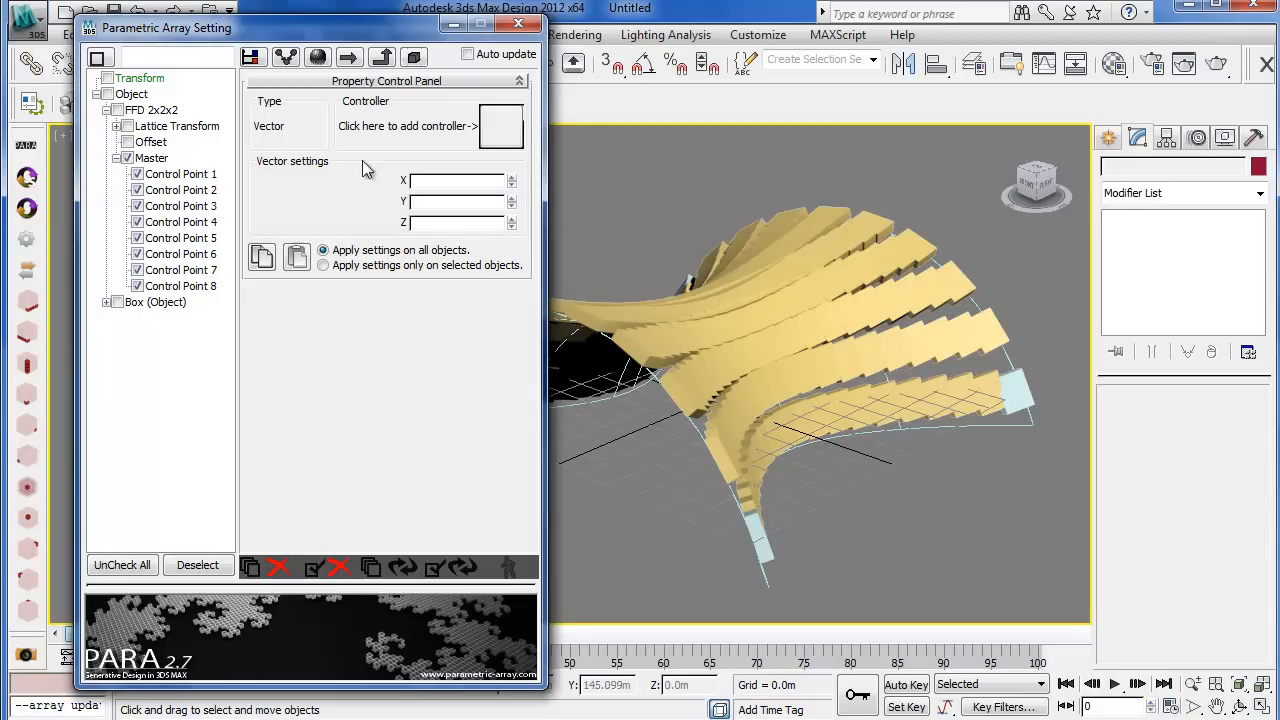
click(404, 124)
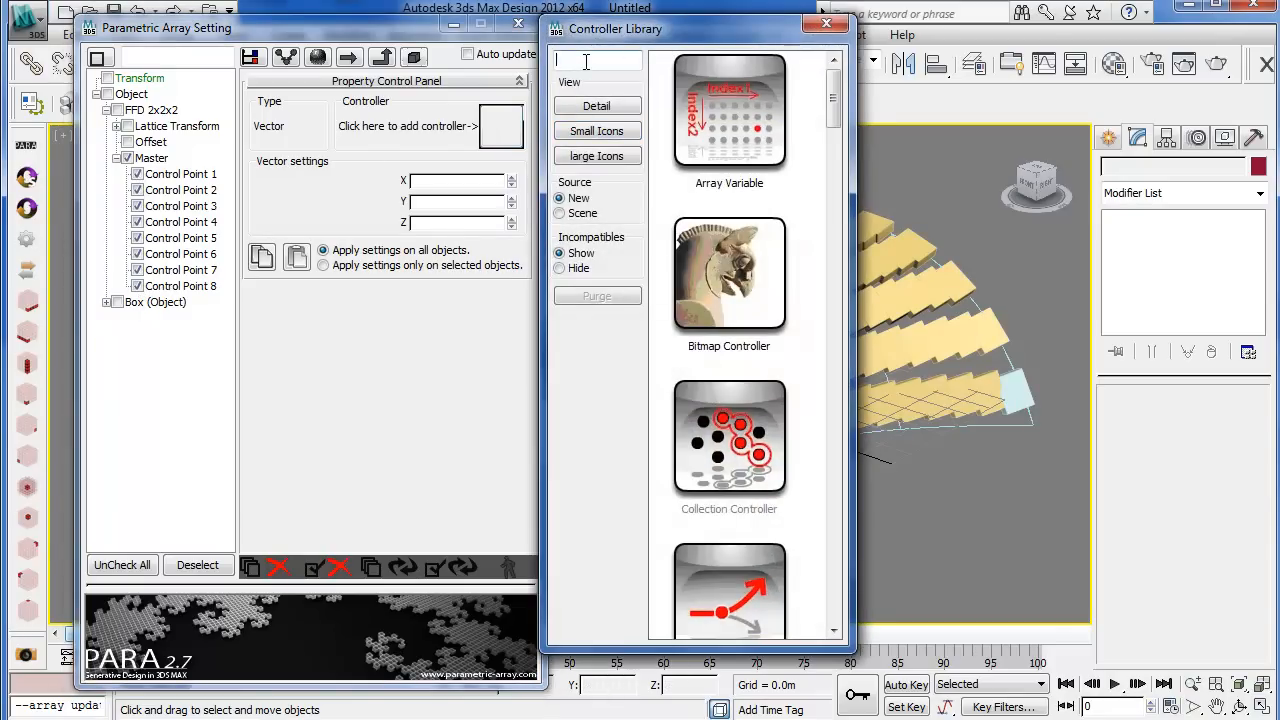
text(su)
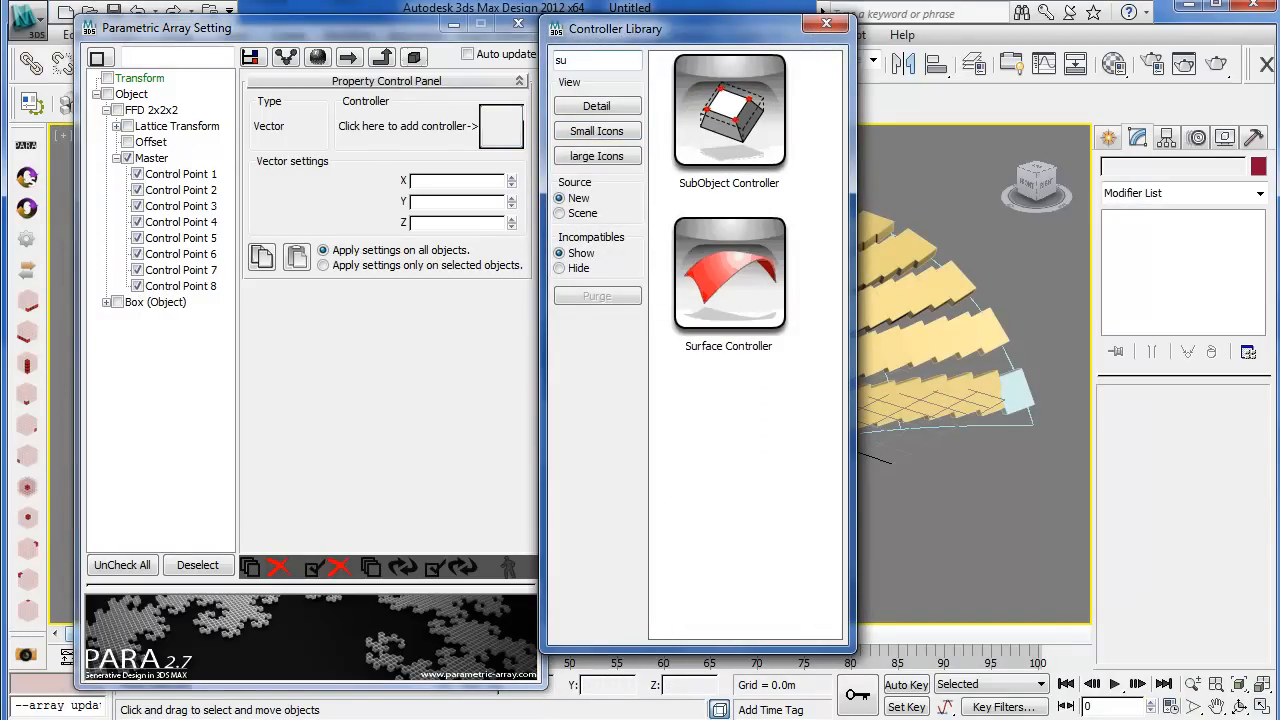
click(728, 276)
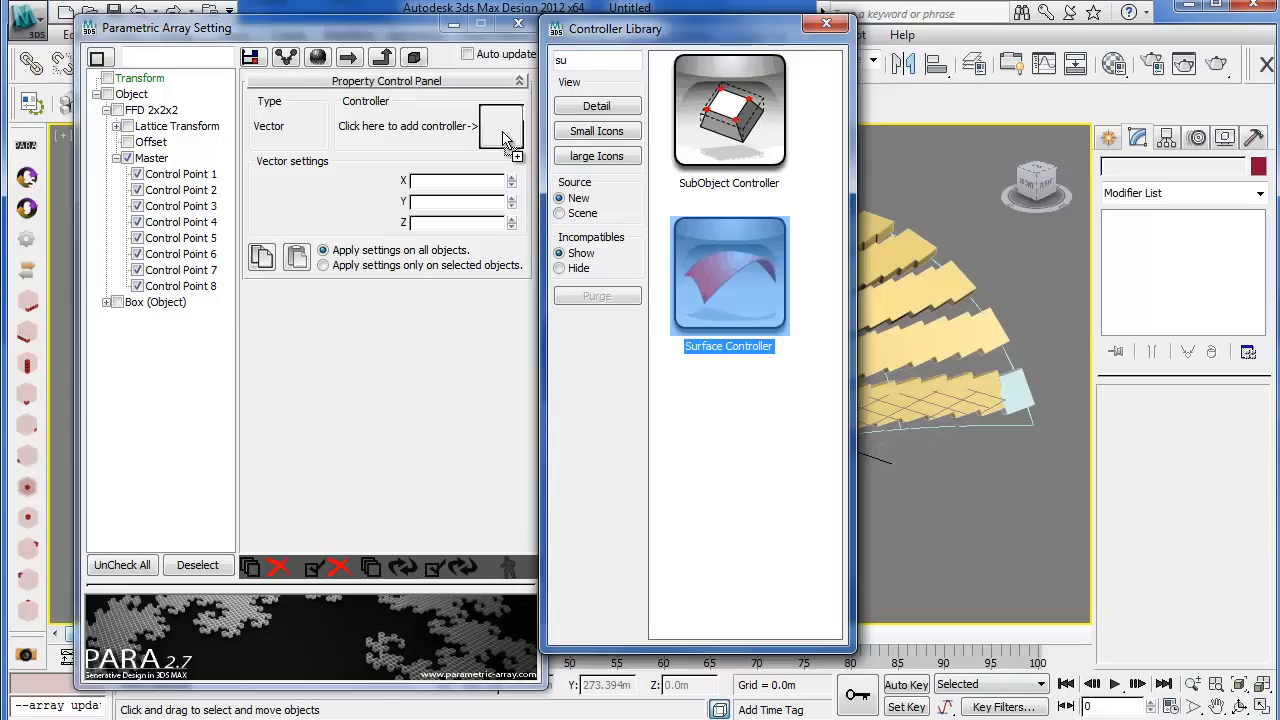
Apply a Surface Controller to the eight control points as one shared Instance
double_click(728, 276)
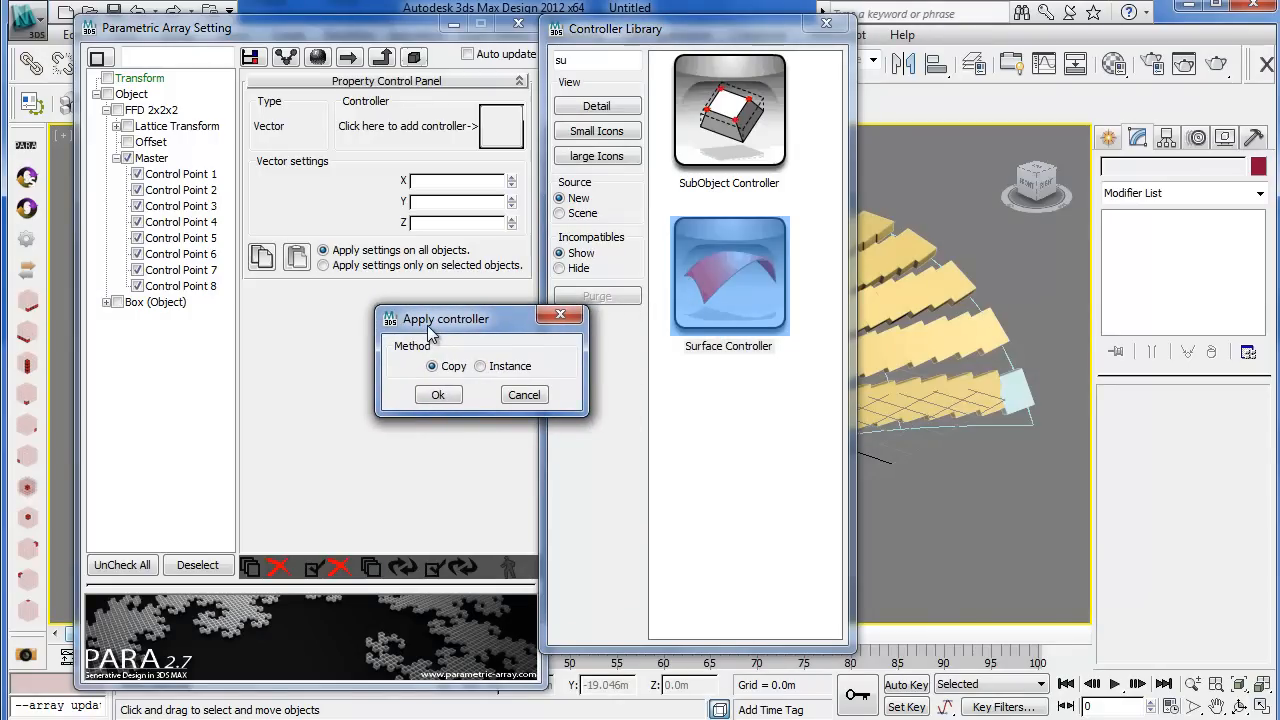
mouse_move(504, 382)
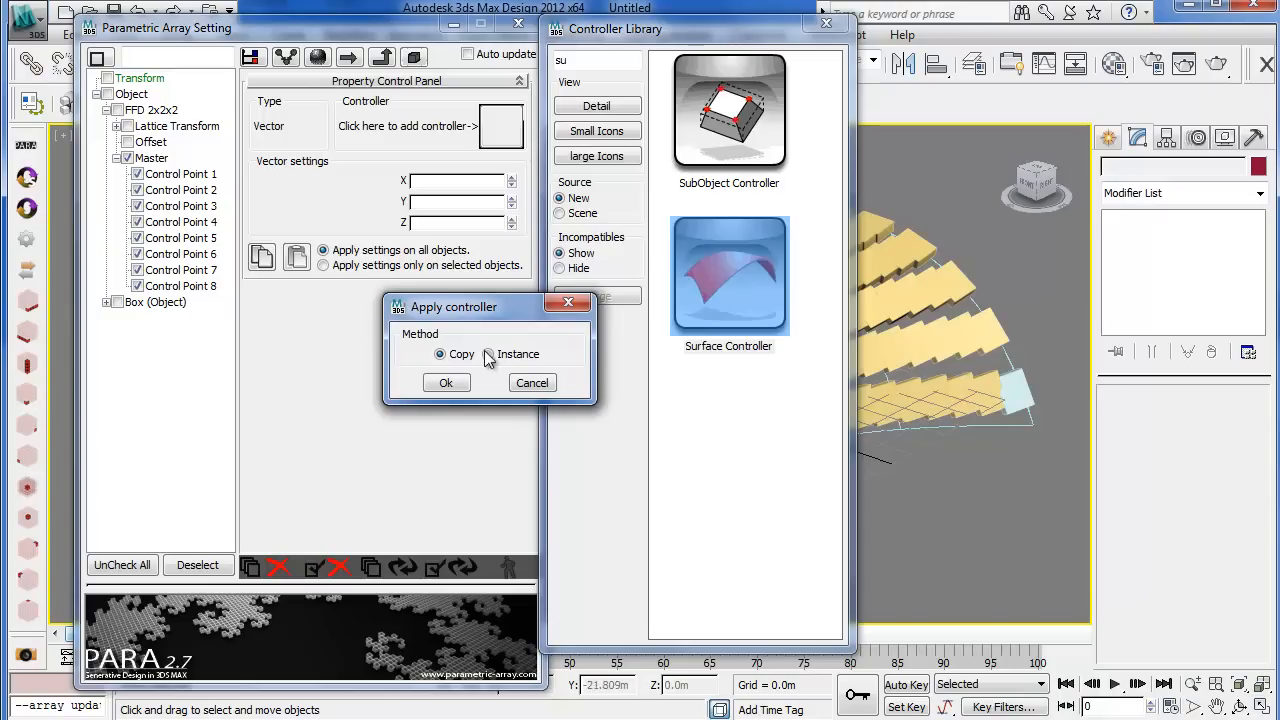
click(488, 354)
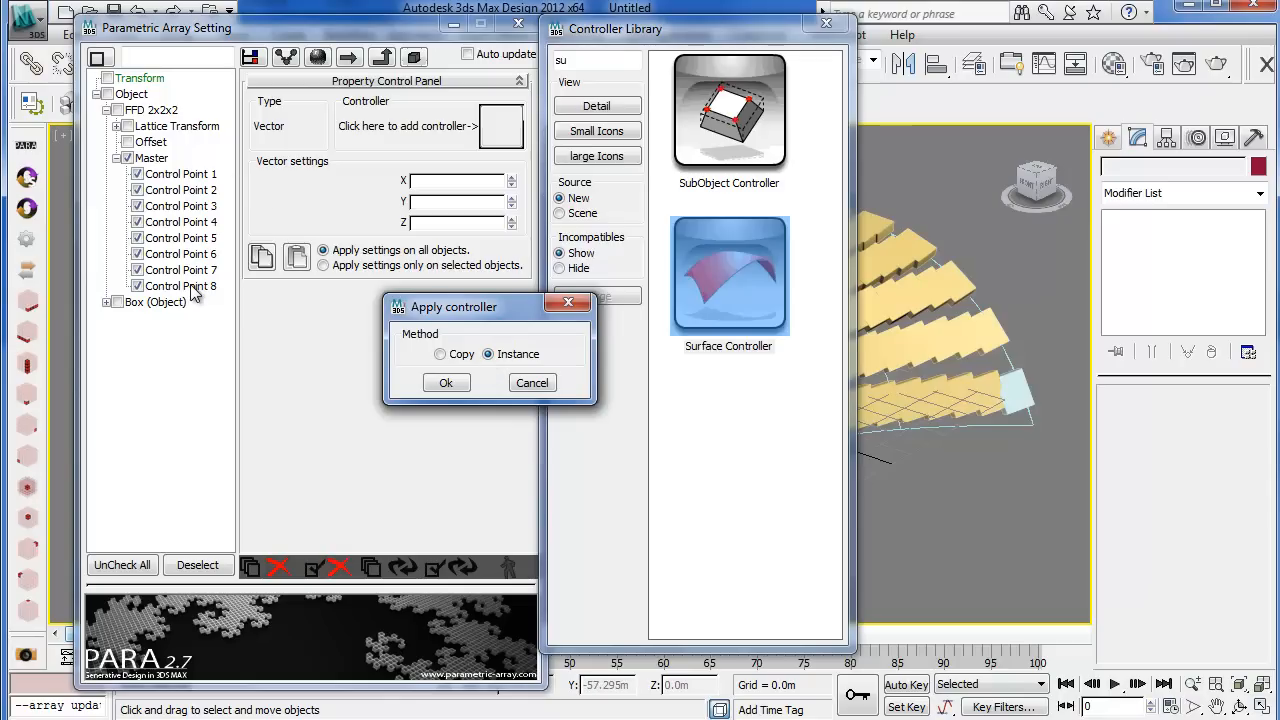
mouse_move(710, 108)
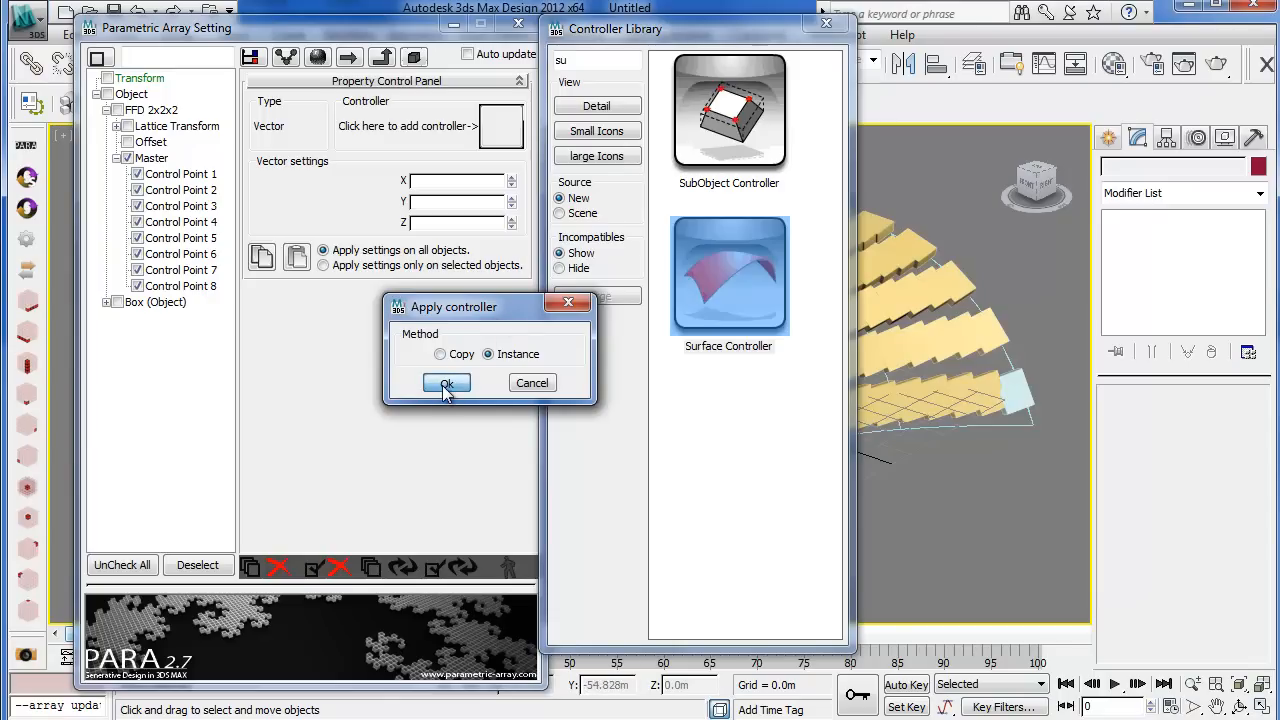
click(446, 384)
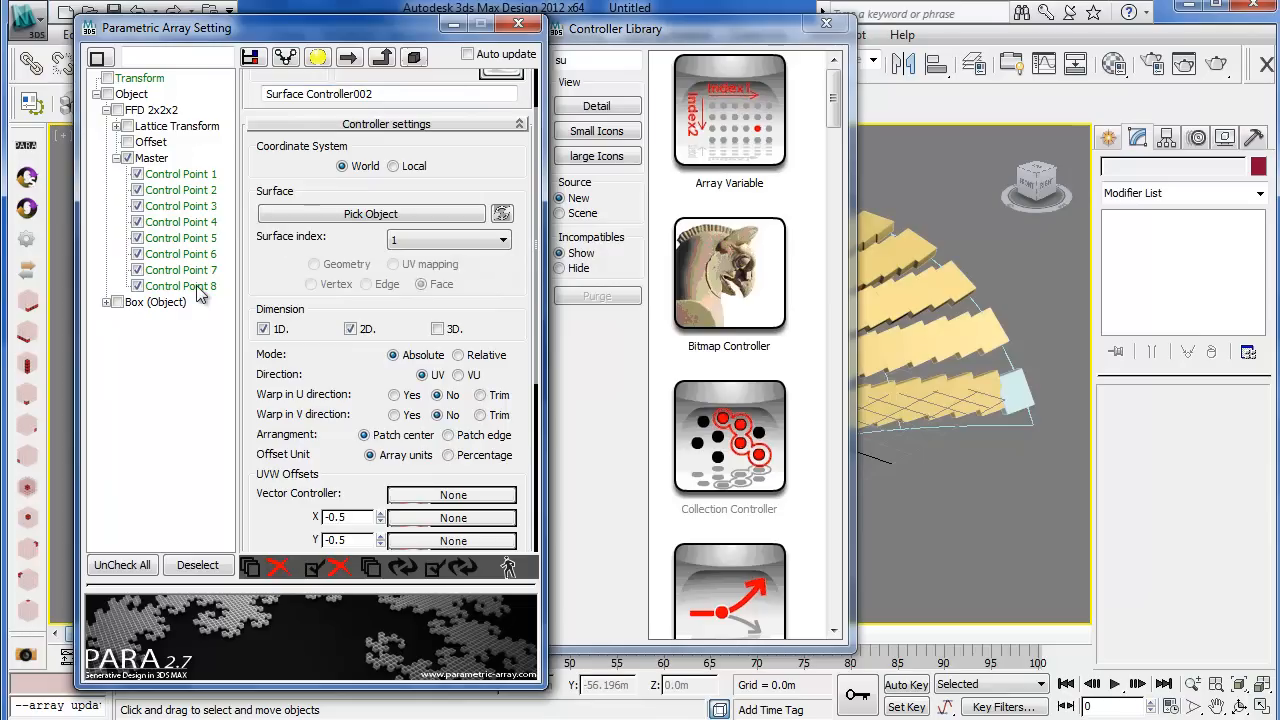
Move the library aside and pick the NURBS surface for the control points' surface controller
drag(616, 28, 562, 128)
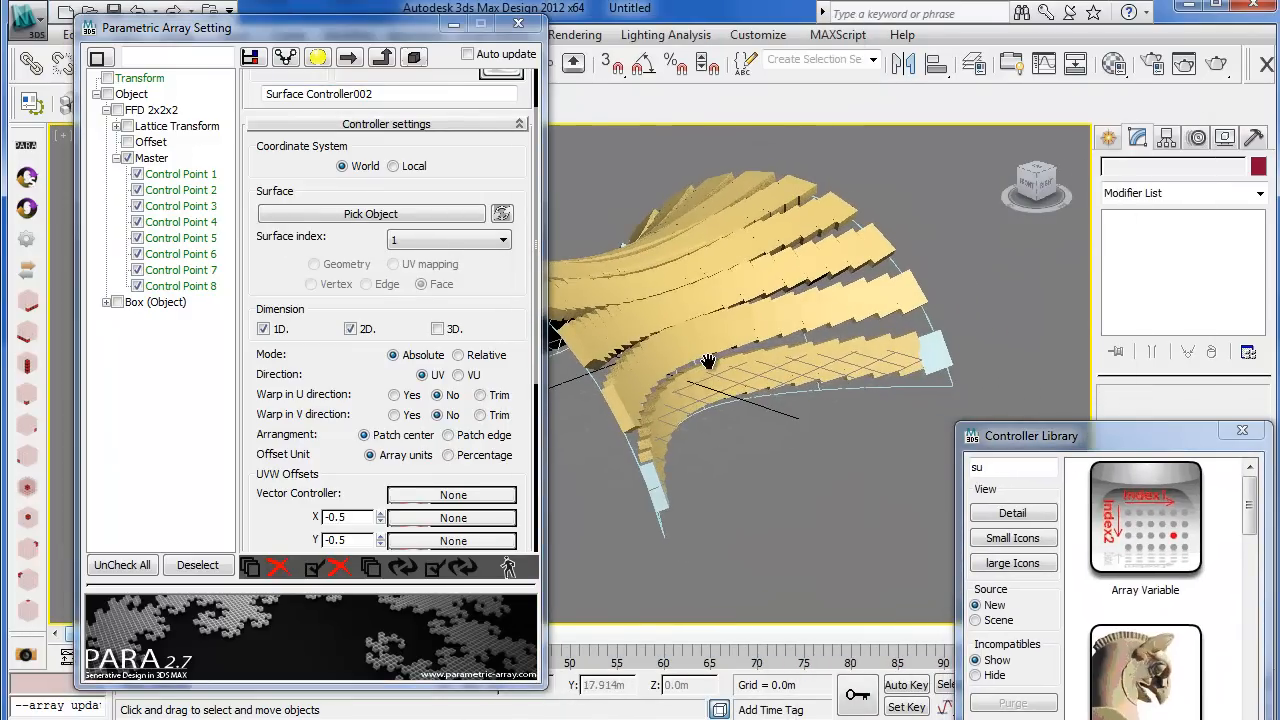
click(372, 214)
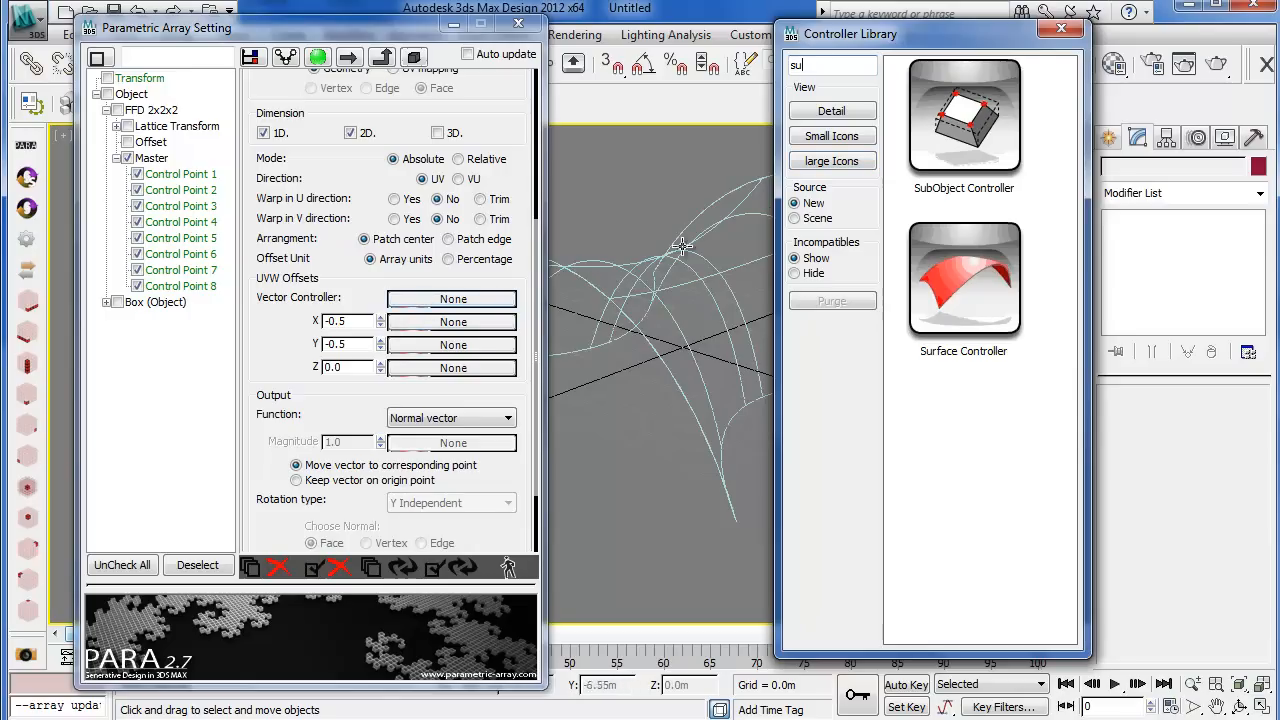
Assign a SubObject Controller as the vector input and select one panel box to inspect
click(964, 116)
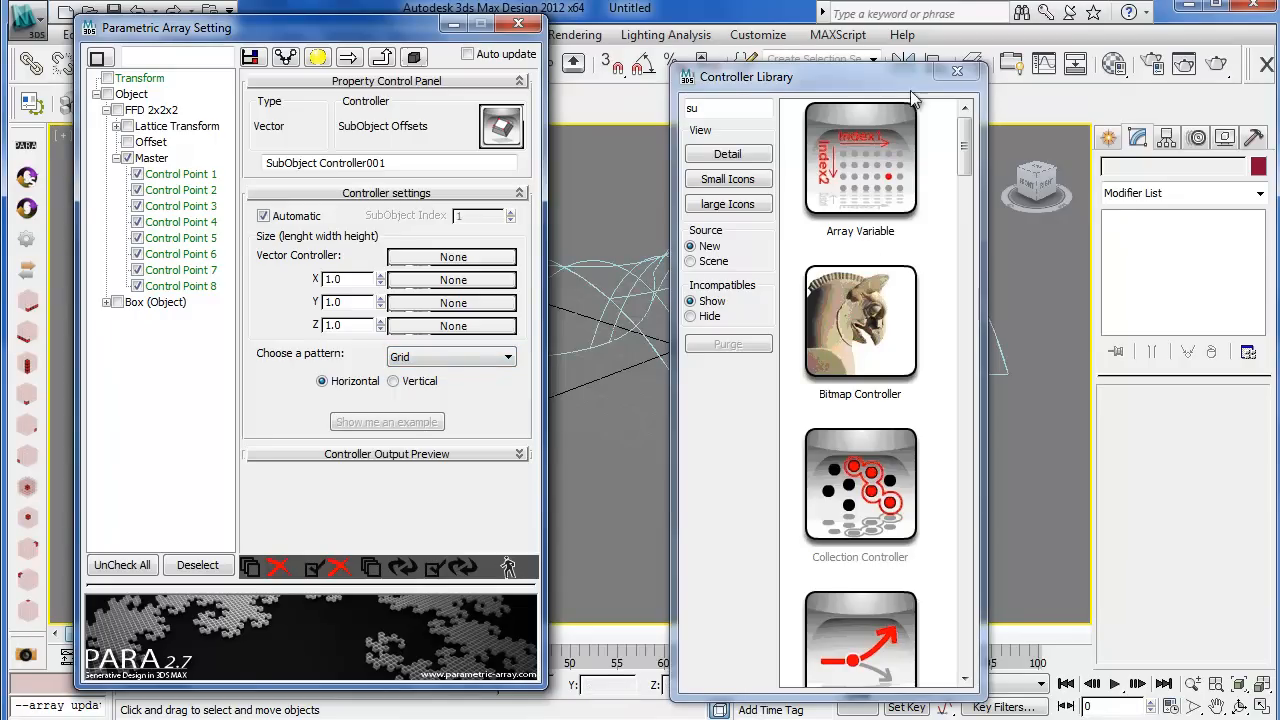
click(956, 72)
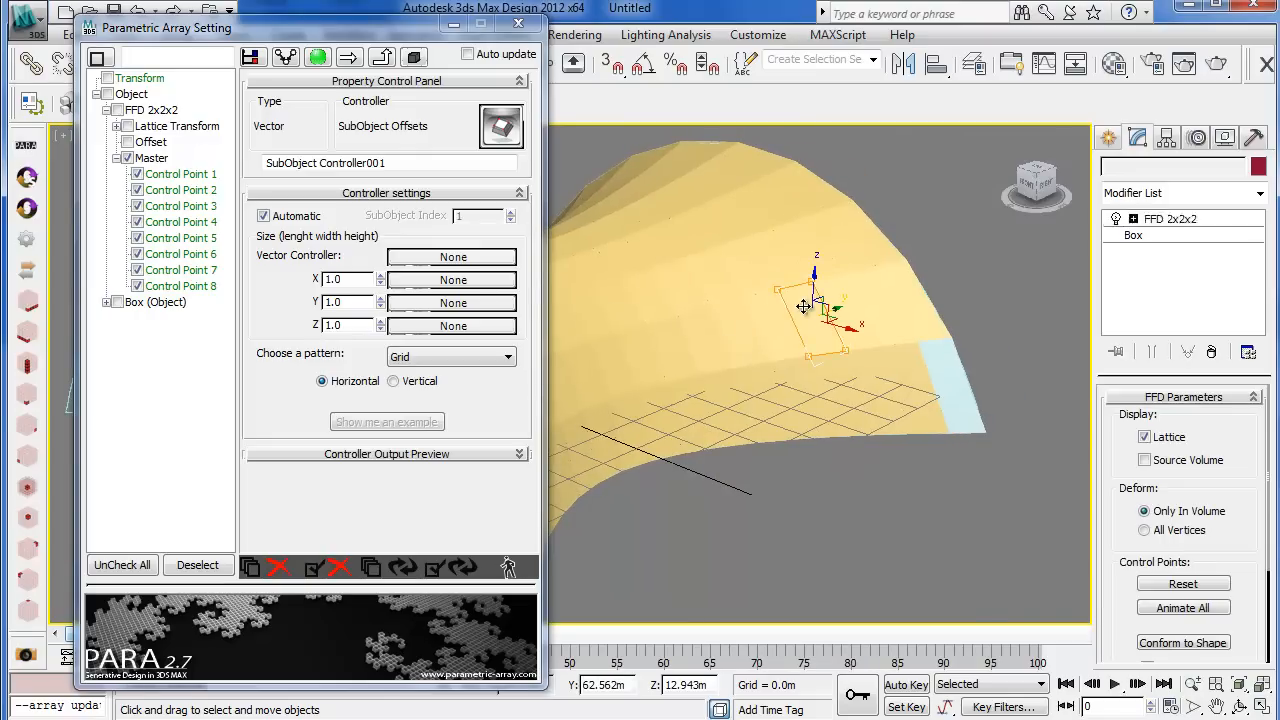
click(500, 124)
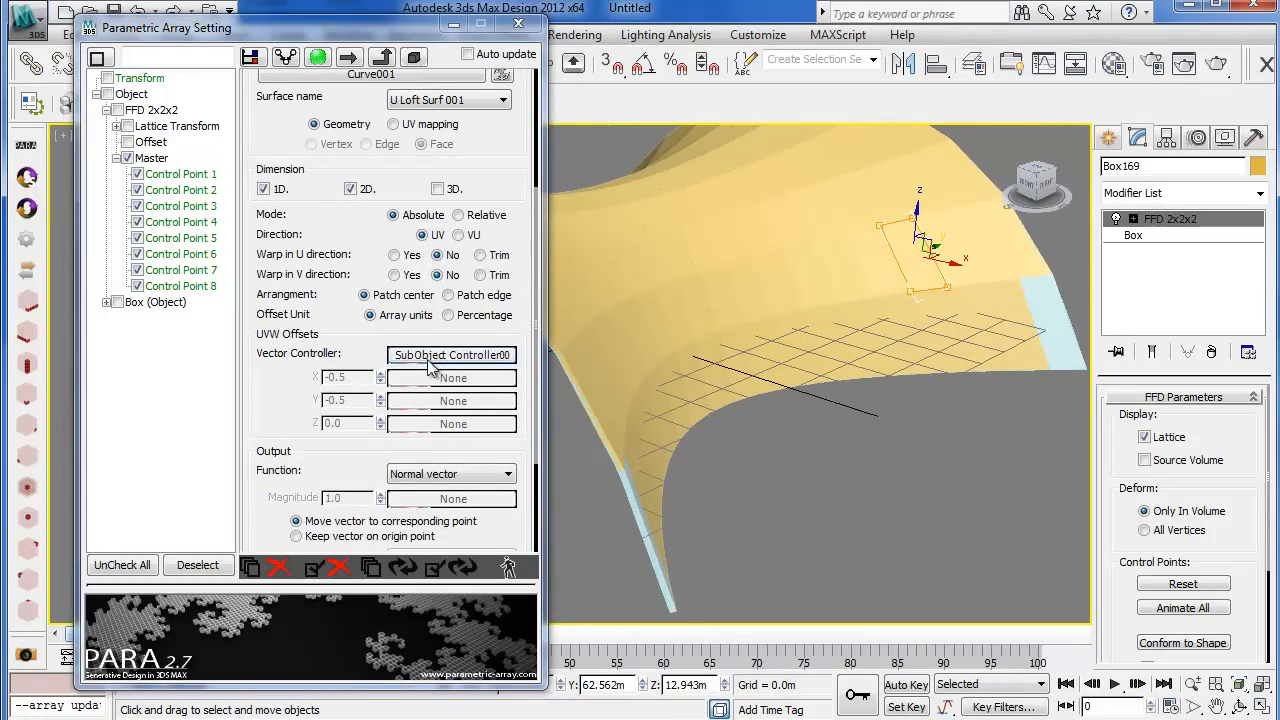
Set the SubObject Offsets controller's Z size to 3.0 and inspect a panel's base box
click(452, 356)
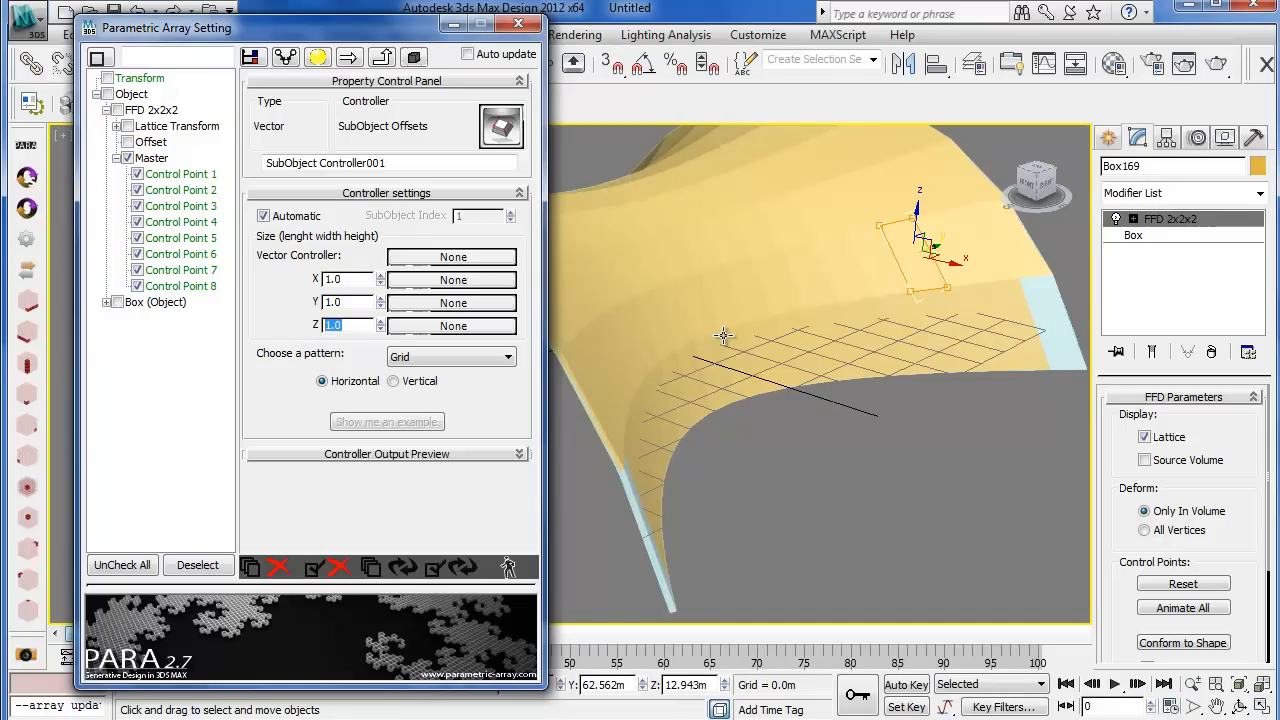
mouse_move(364, 340)
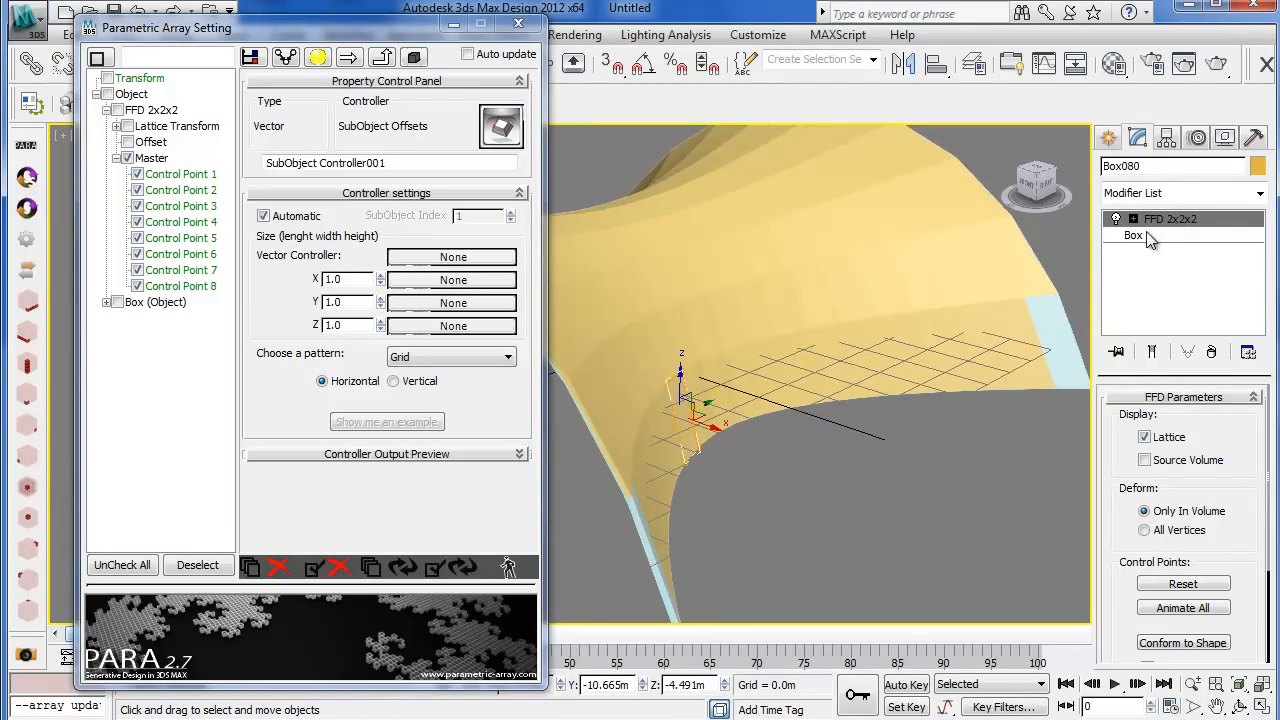
click(1132, 236)
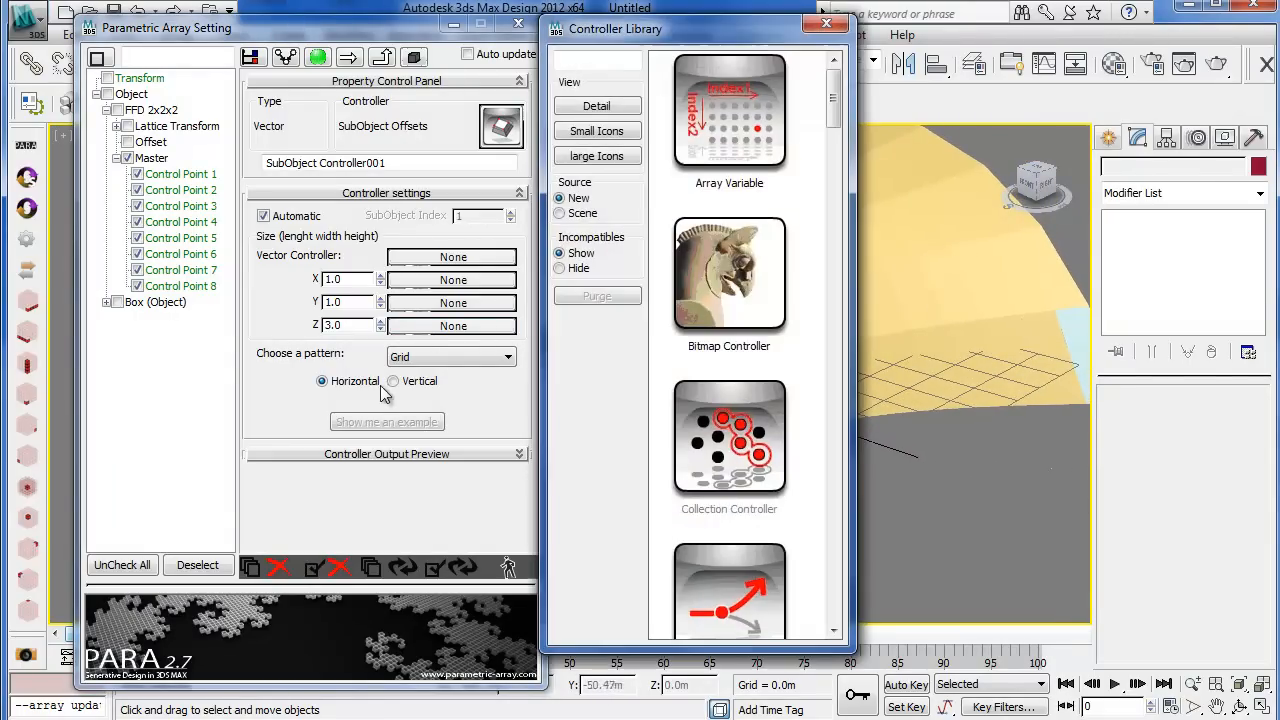
Assign a Random Controller to the Z size so each panel gets a different thickness
text(ra)
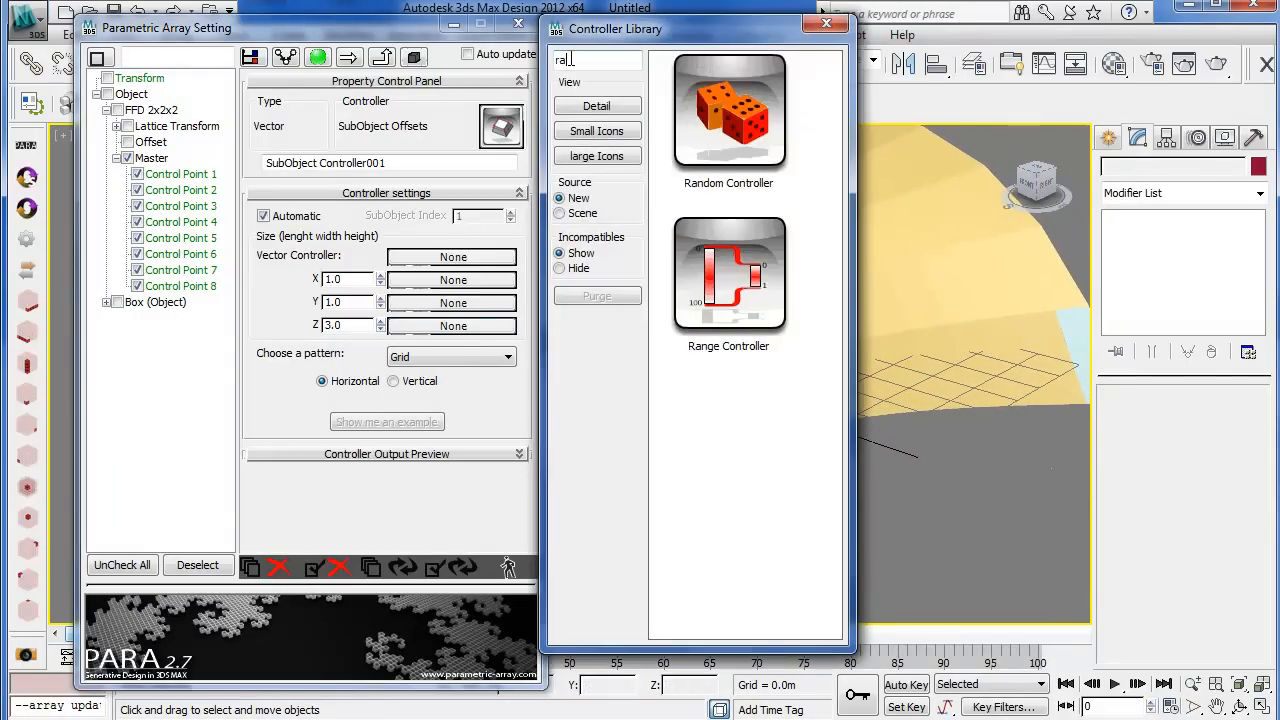
click(728, 110)
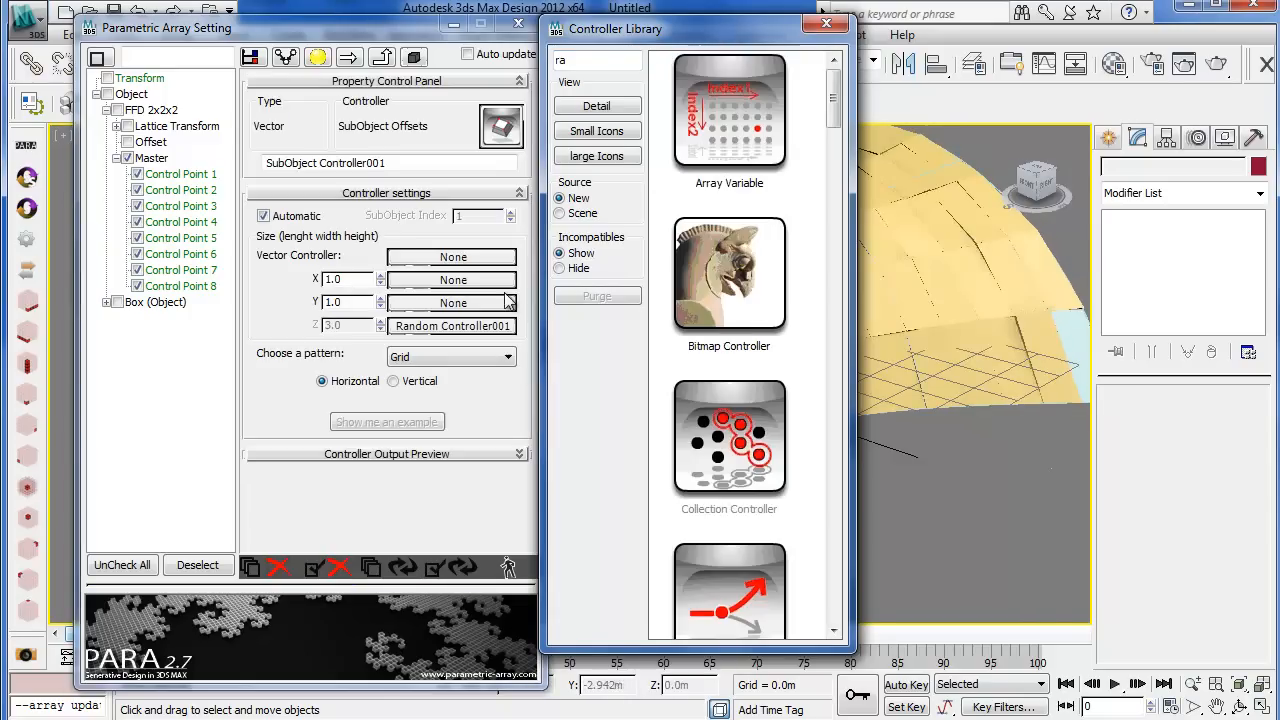
click(824, 24)
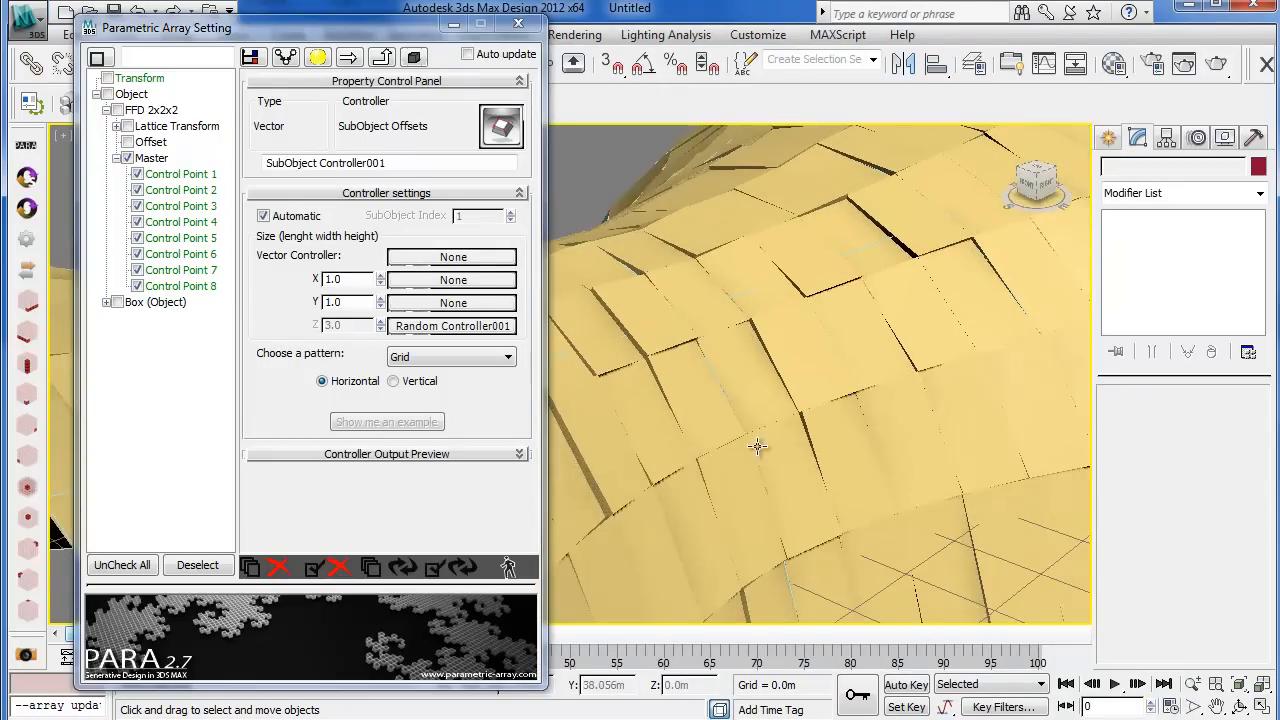
drag(756, 448, 750, 390)
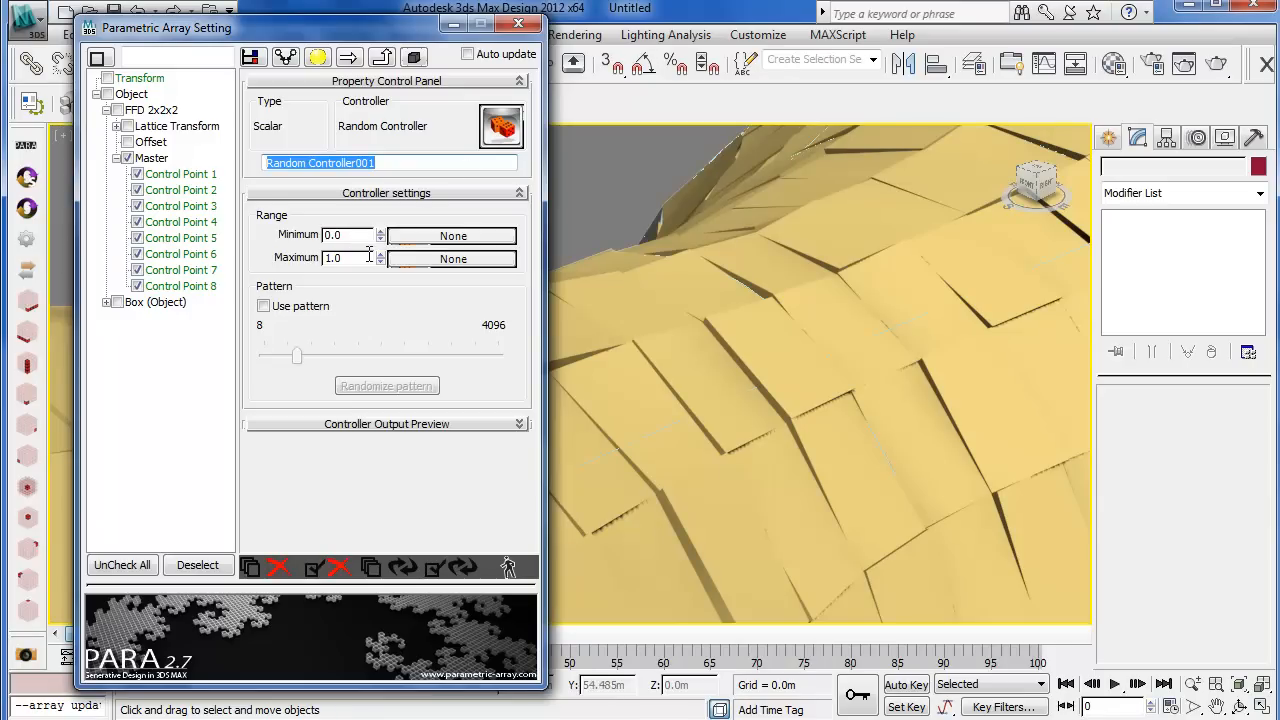
mouse_move(238, 198)
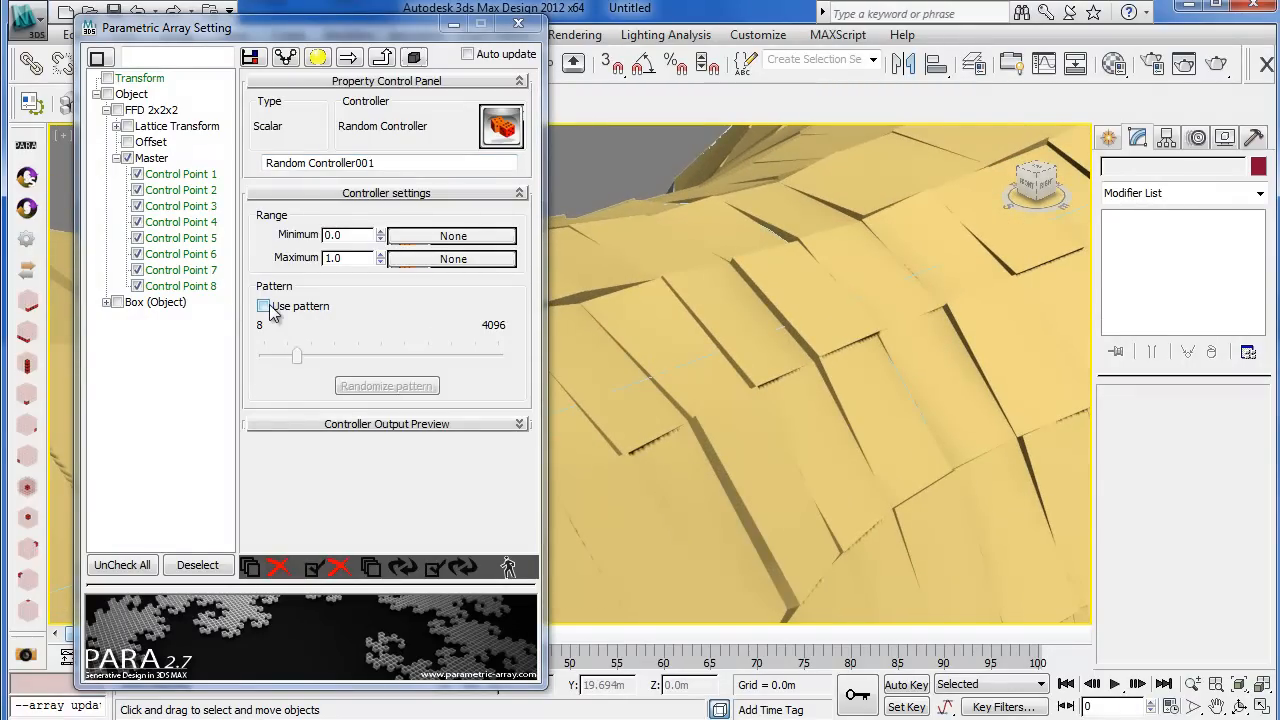
Enable Use pattern in the Random Controller and adjust the pattern value to reshuffle panel thicknesses
click(264, 306)
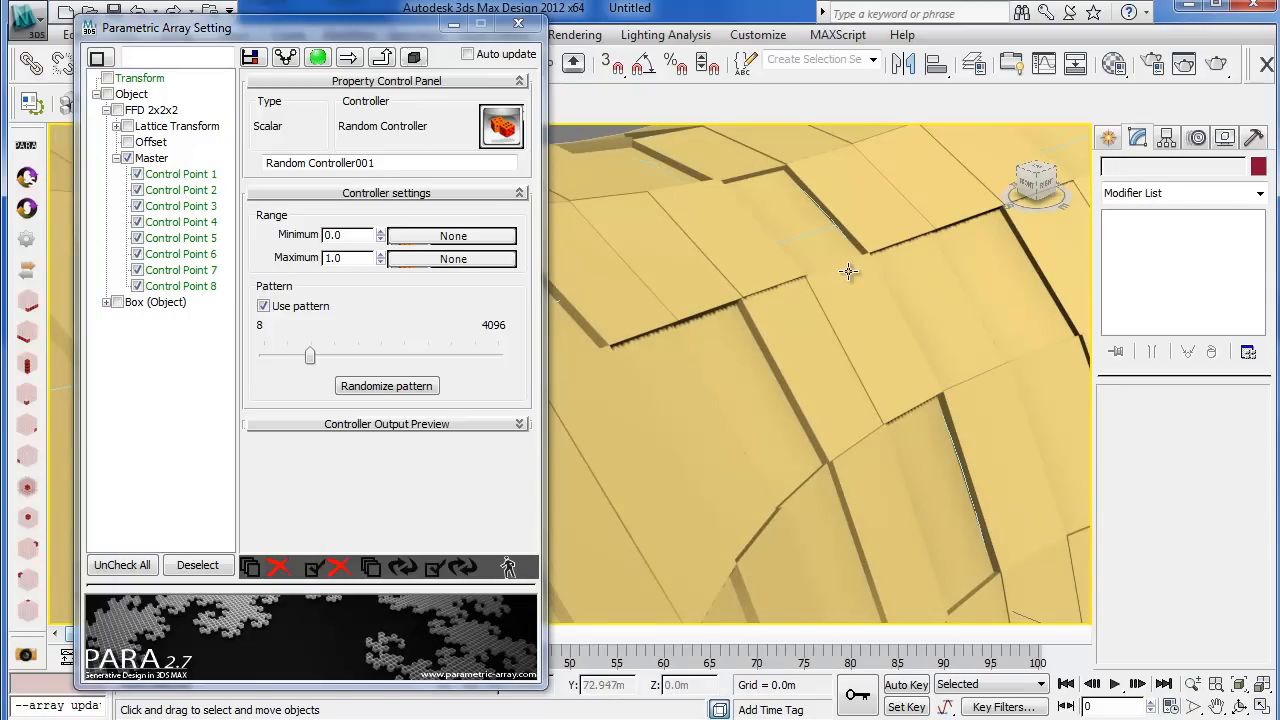
drag(850, 270, 846, 352)
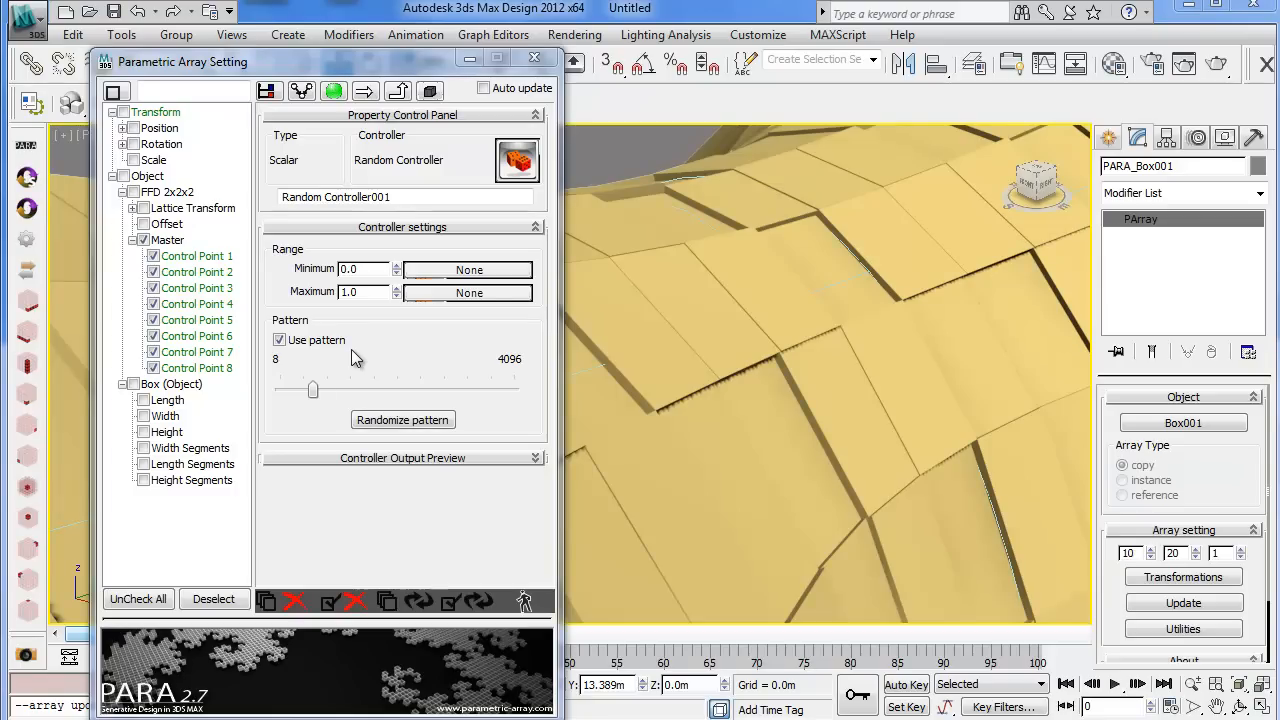
mouse_move(388, 326)
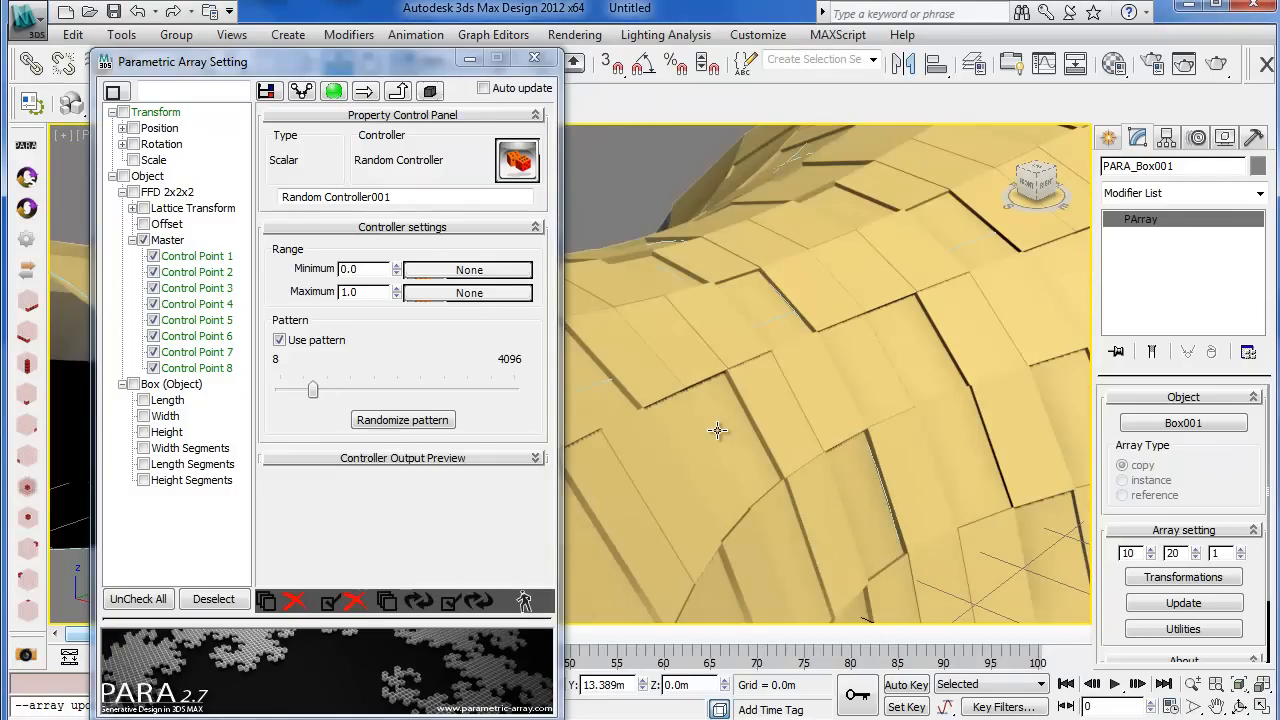
drag(716, 430, 670, 444)
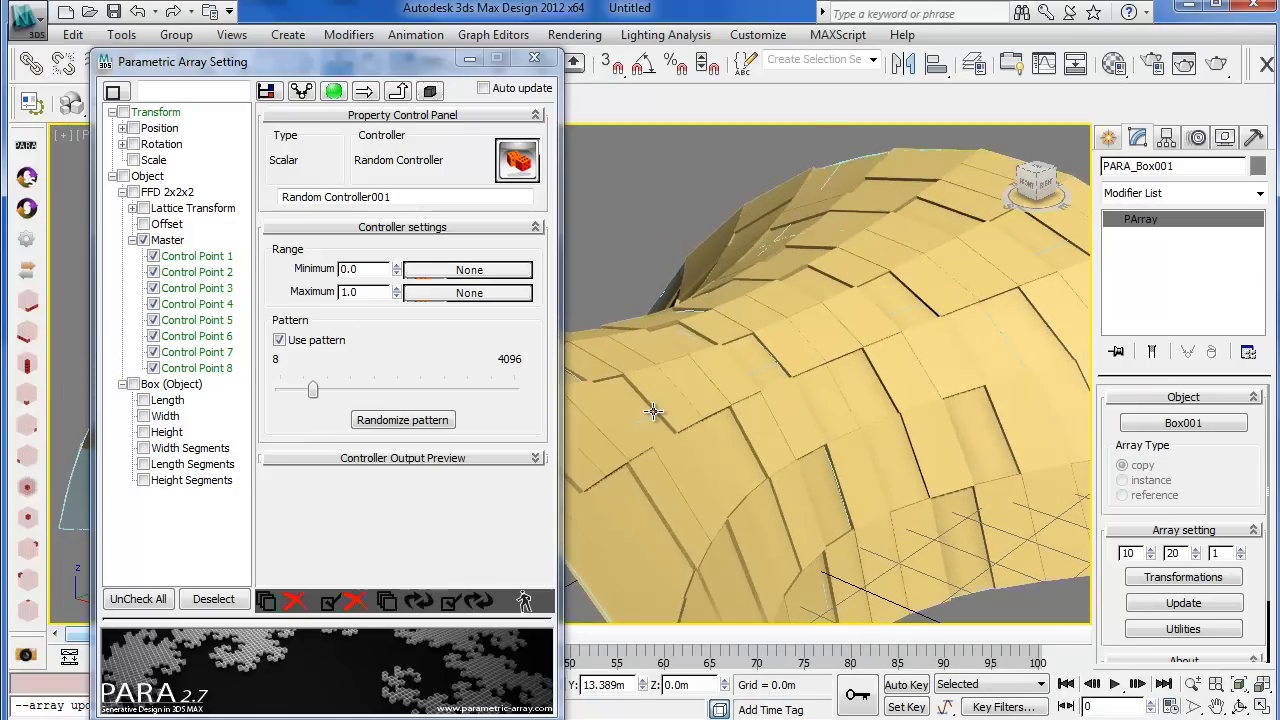
mouse_move(776, 356)
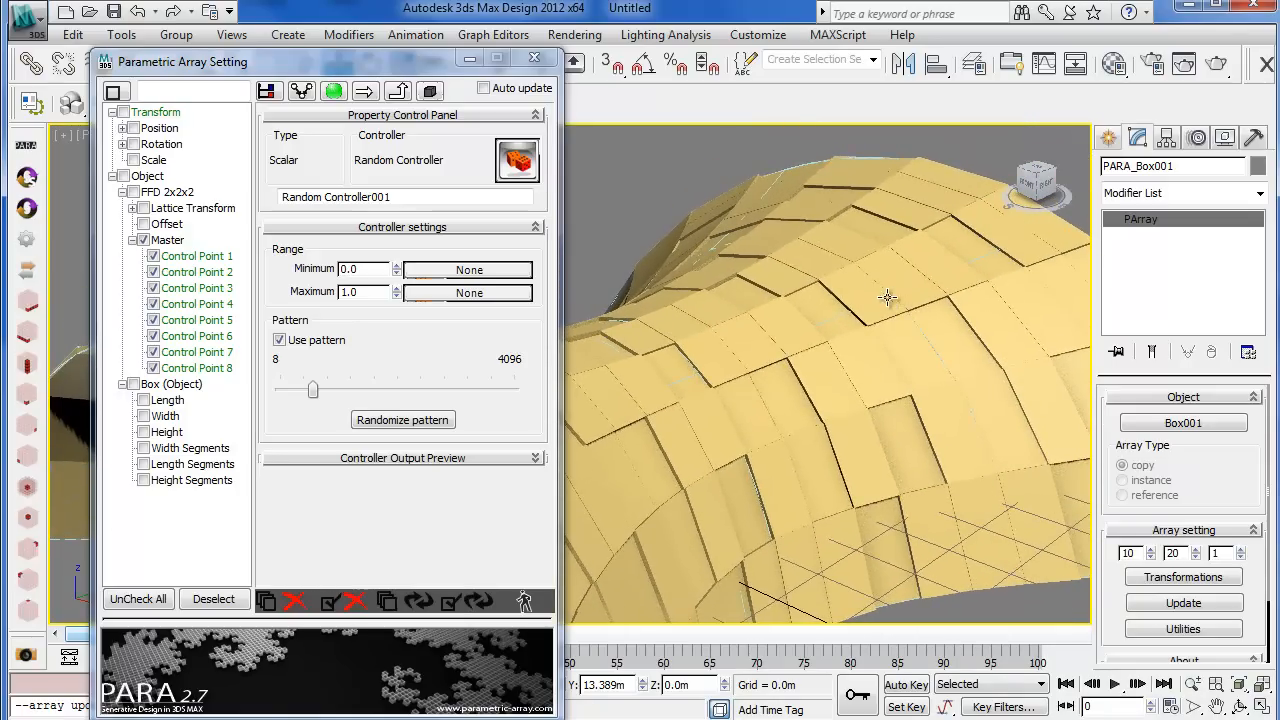
drag(884, 296, 770, 364)
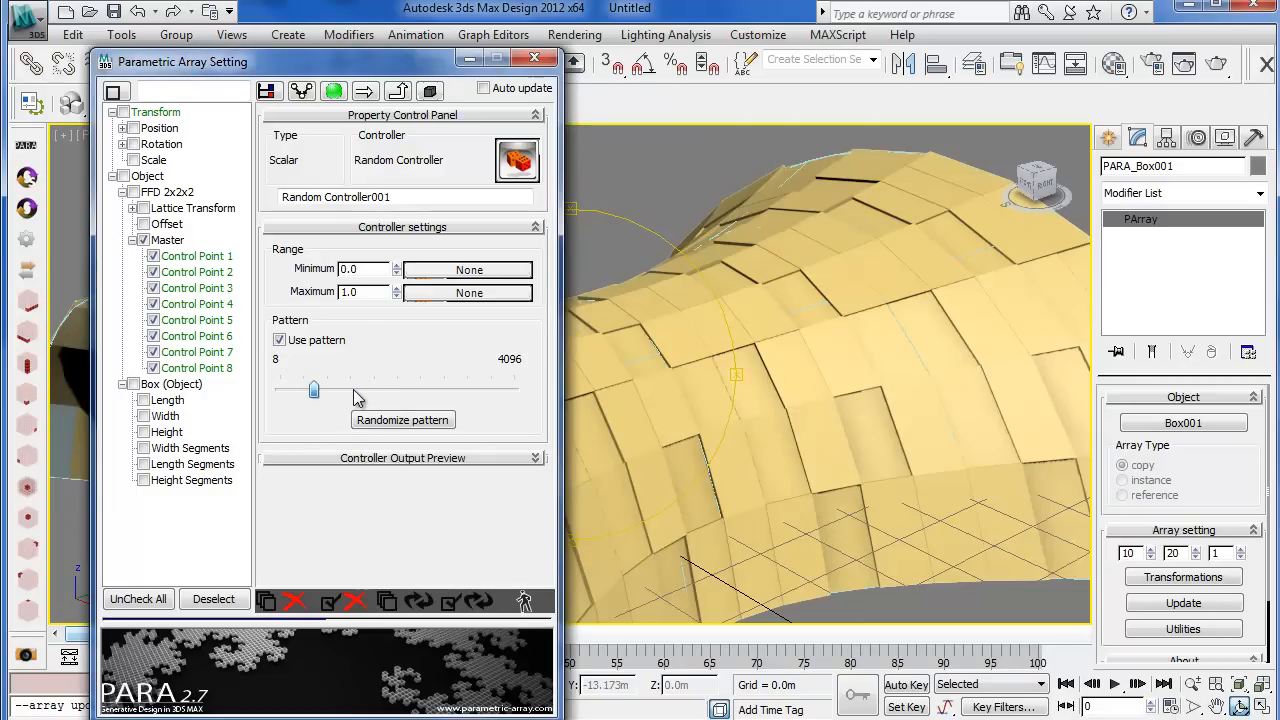
drag(312, 388, 392, 388)
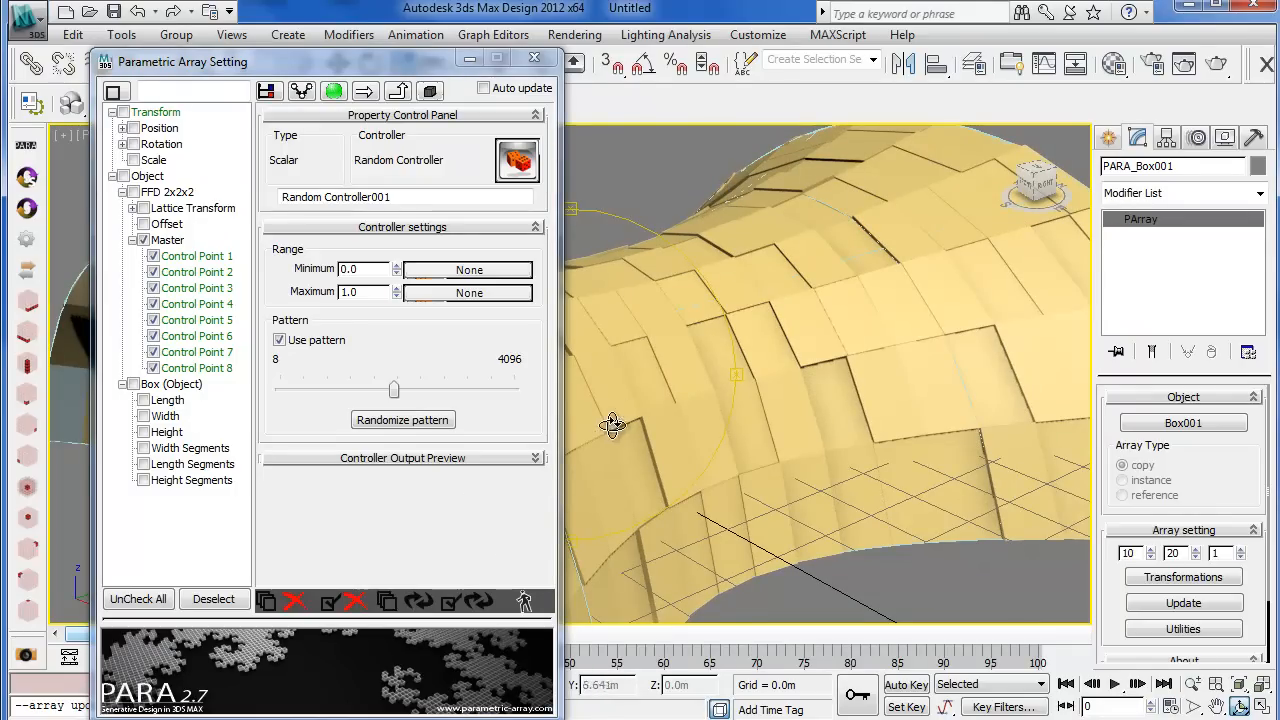
Reshuffle the random thickness pattern with Randomize pattern and set Range Minimum to 1.0
click(402, 420)
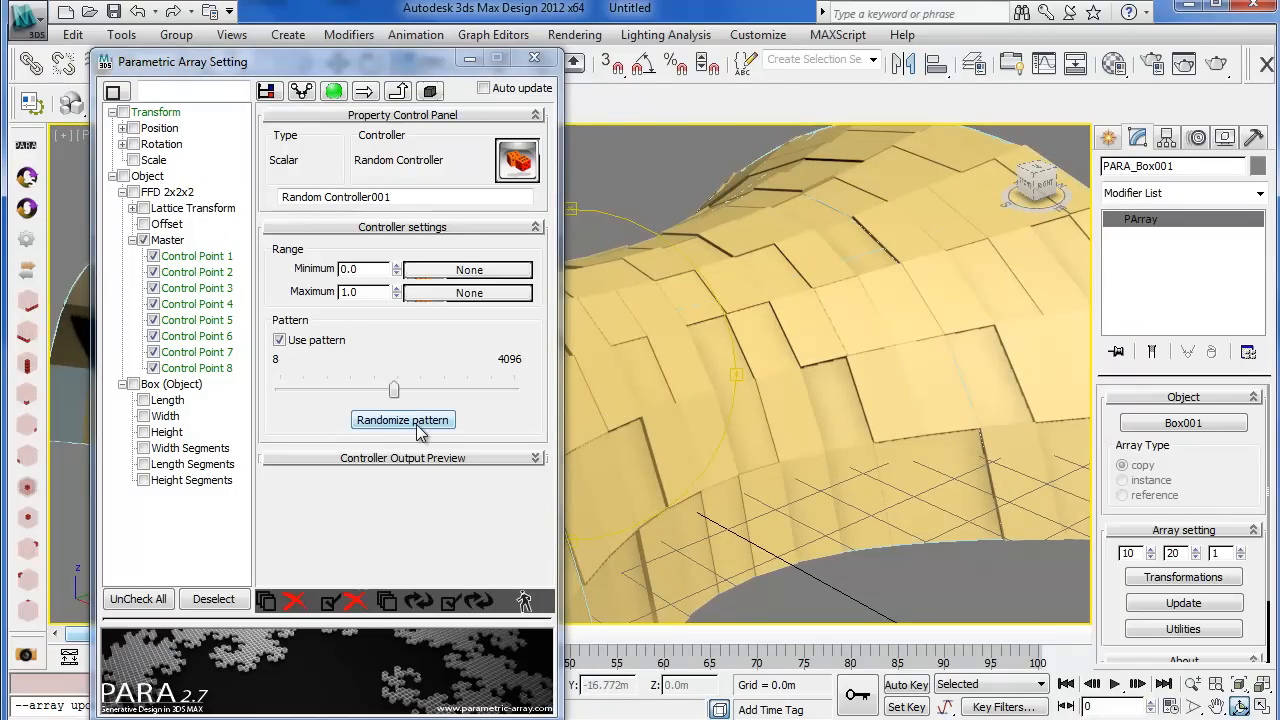
click(404, 420)
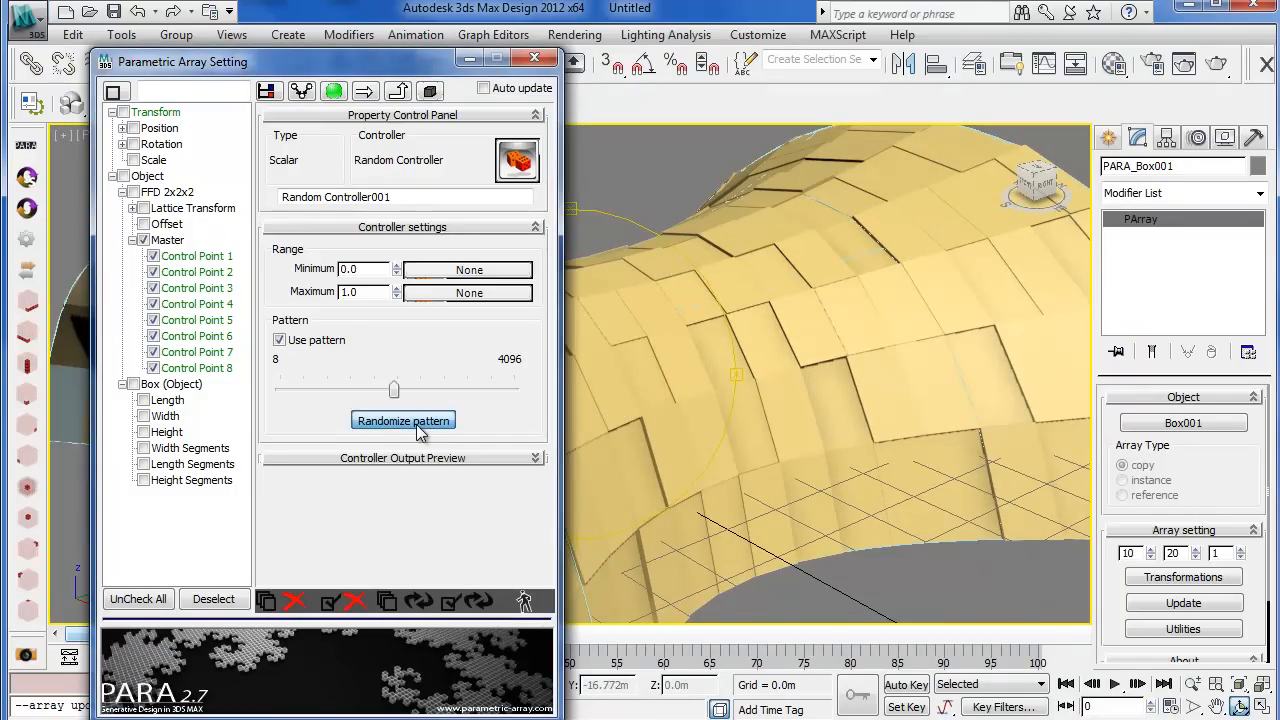
click(402, 420)
text(1)
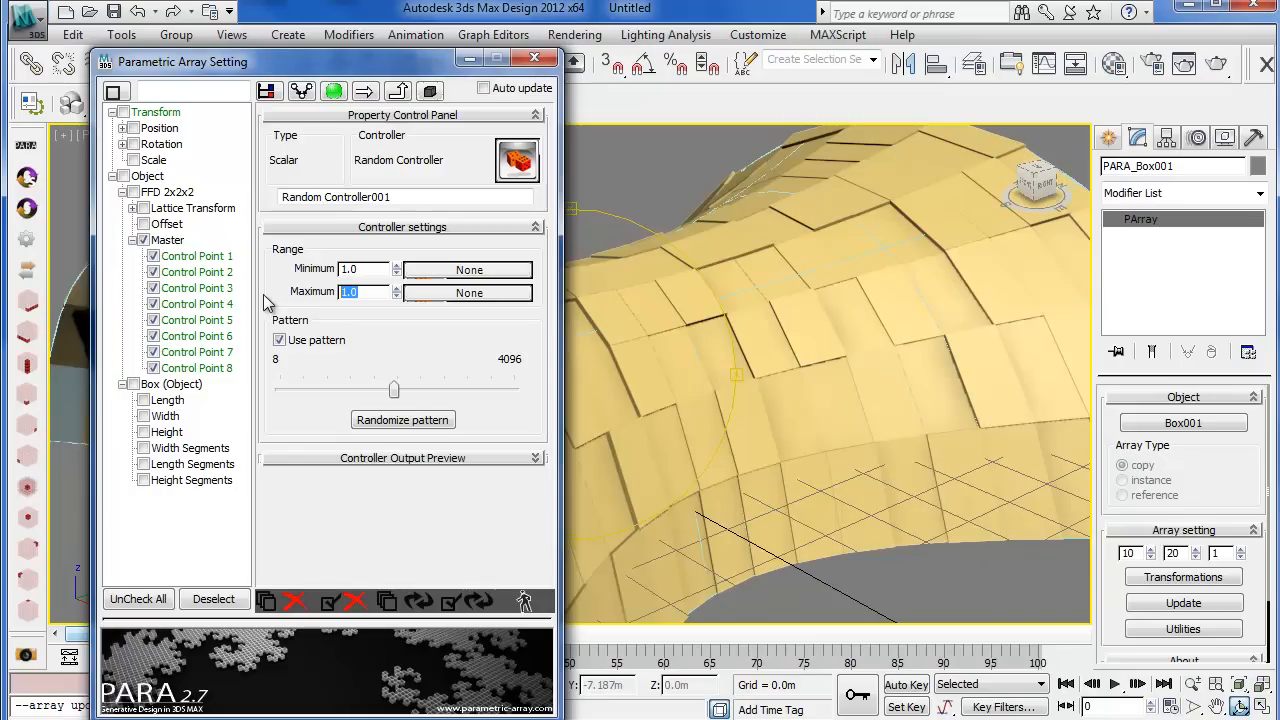
Set Range Maximum to 5.0 so thickness spans 1-5, then randomize the pattern again
text(5)
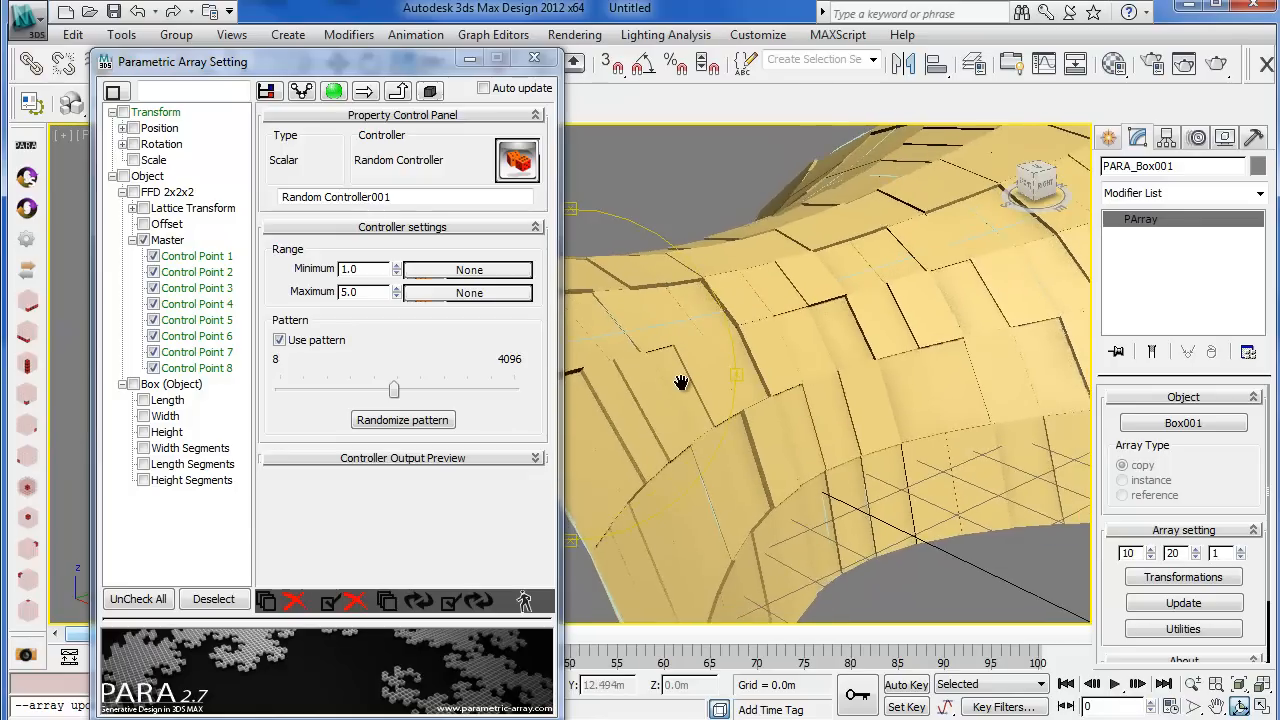
click(402, 420)
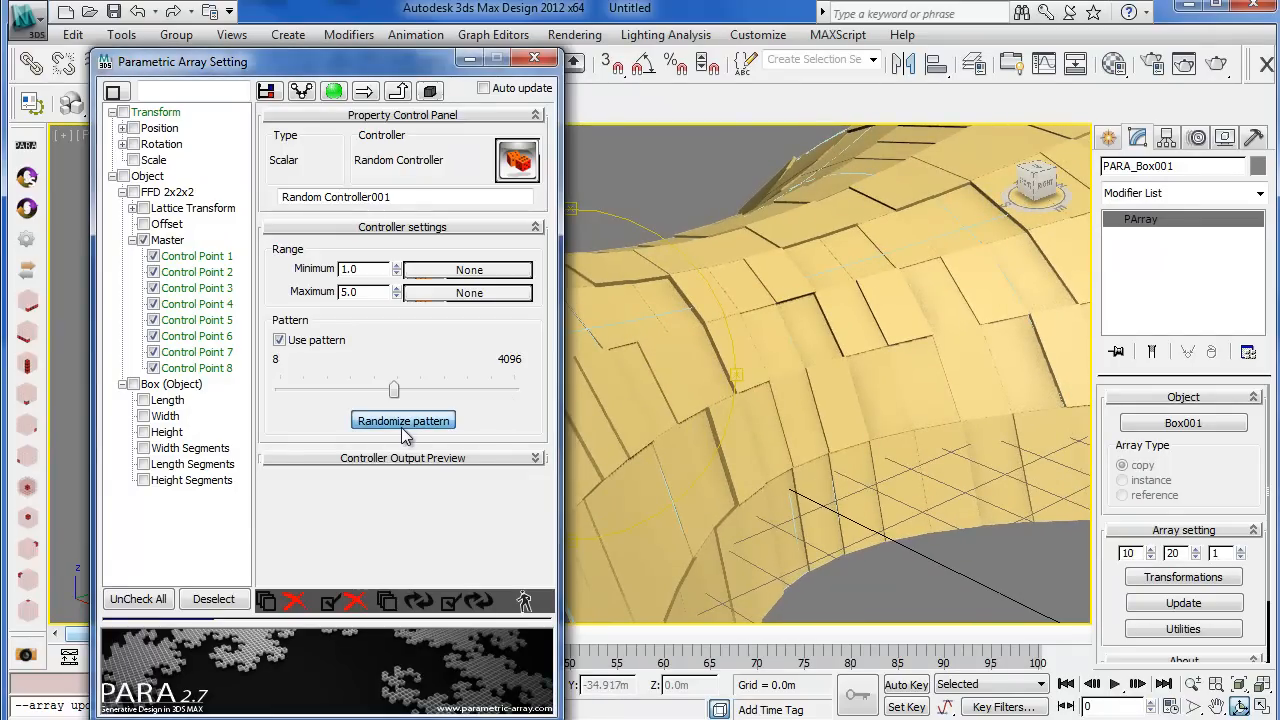